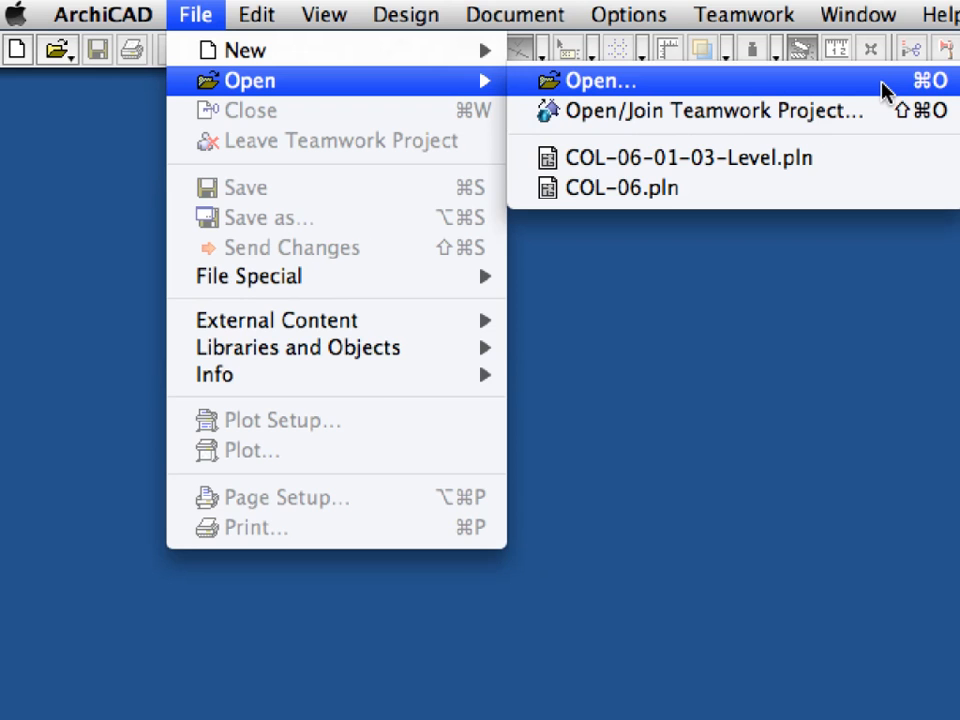
Open the COL-06-01-04-Tower.pln project from the file browser.
left_click(597, 81)
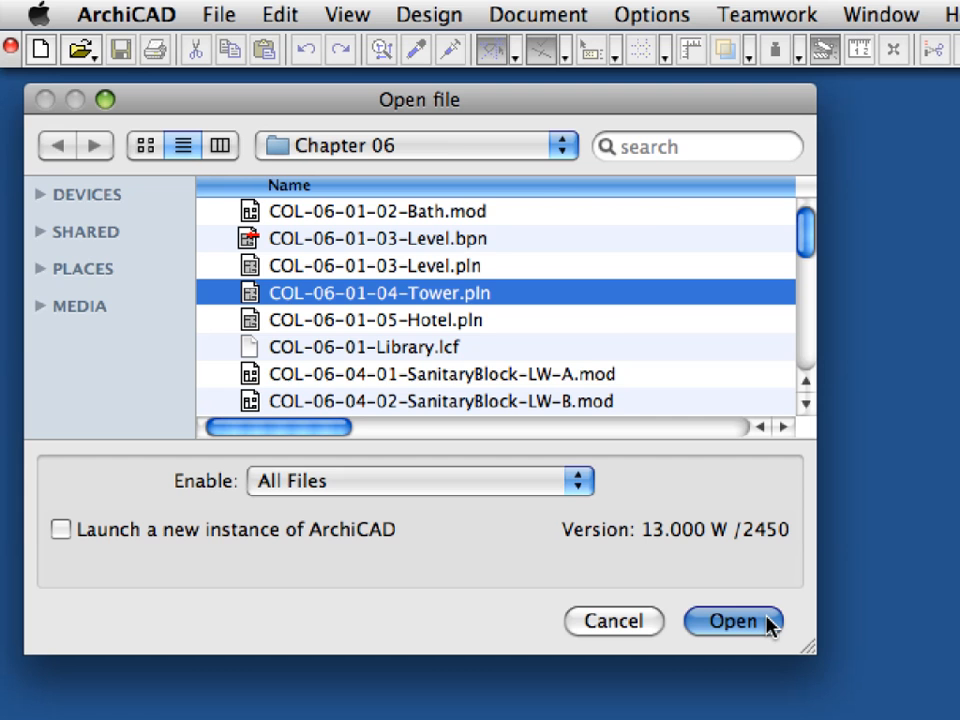
left_click(752, 621)
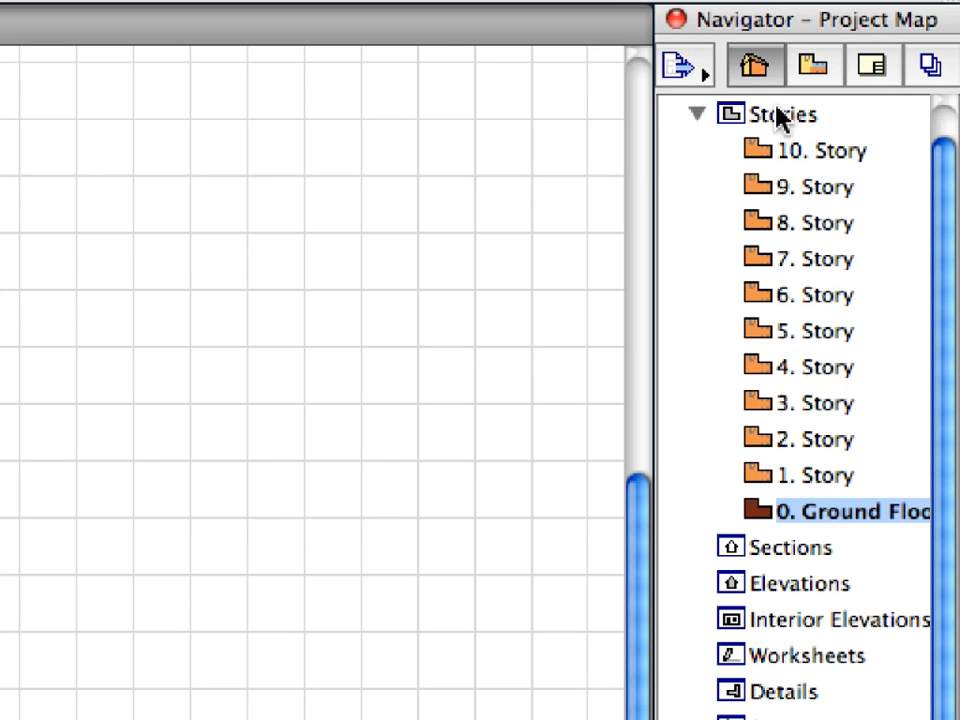
mouse_move(825, 521)
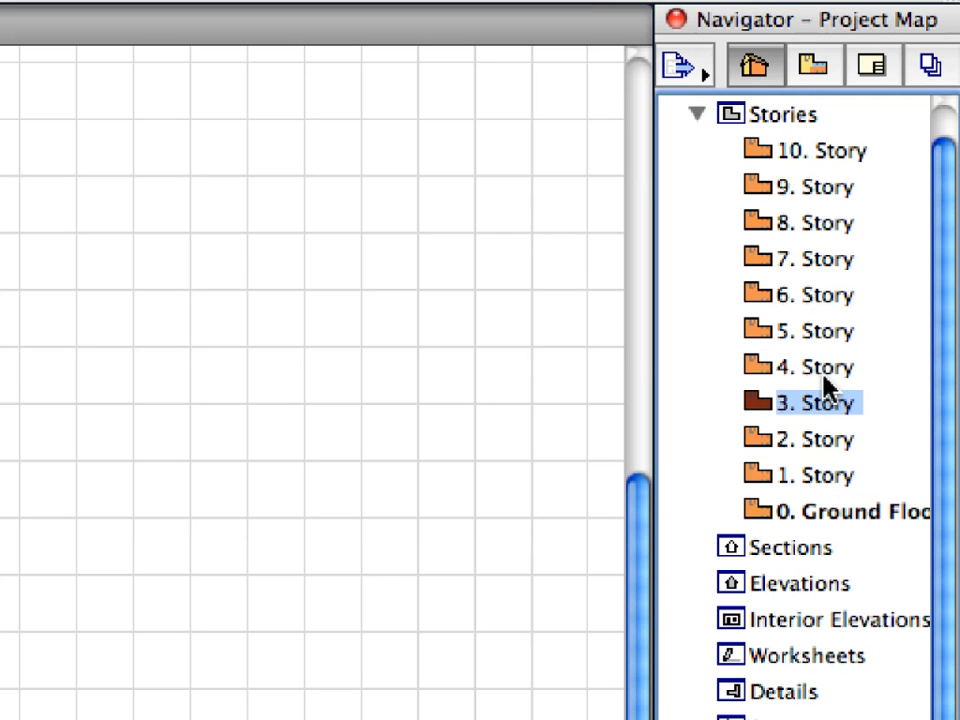
Open the tower's 1. Story floor plan and start placing a hotlinked module.
left_click(817, 258)
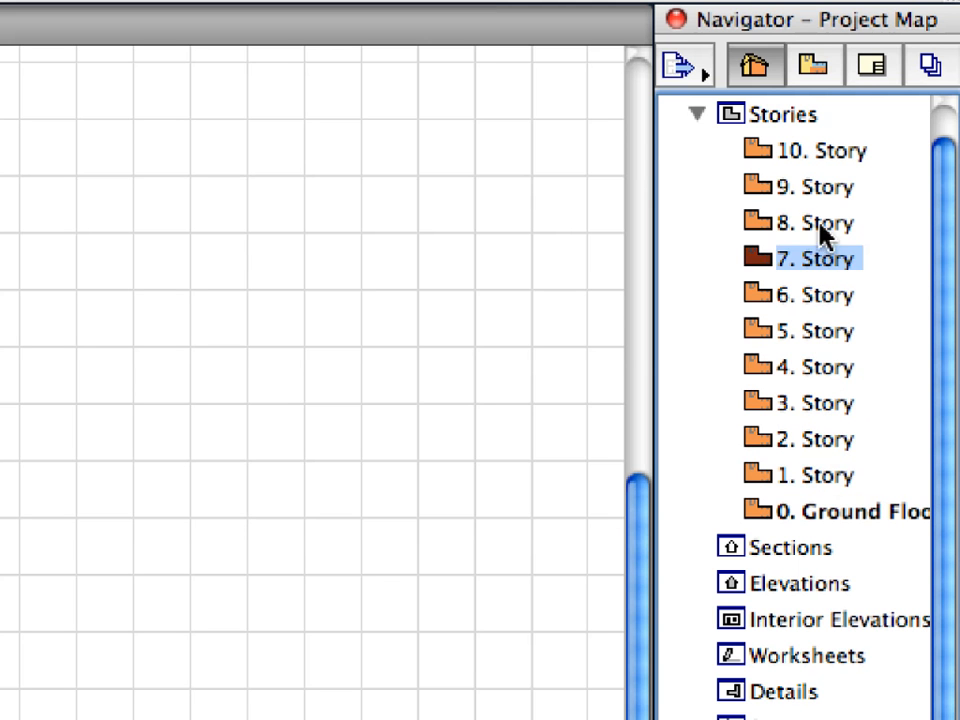
left_click(817, 150)
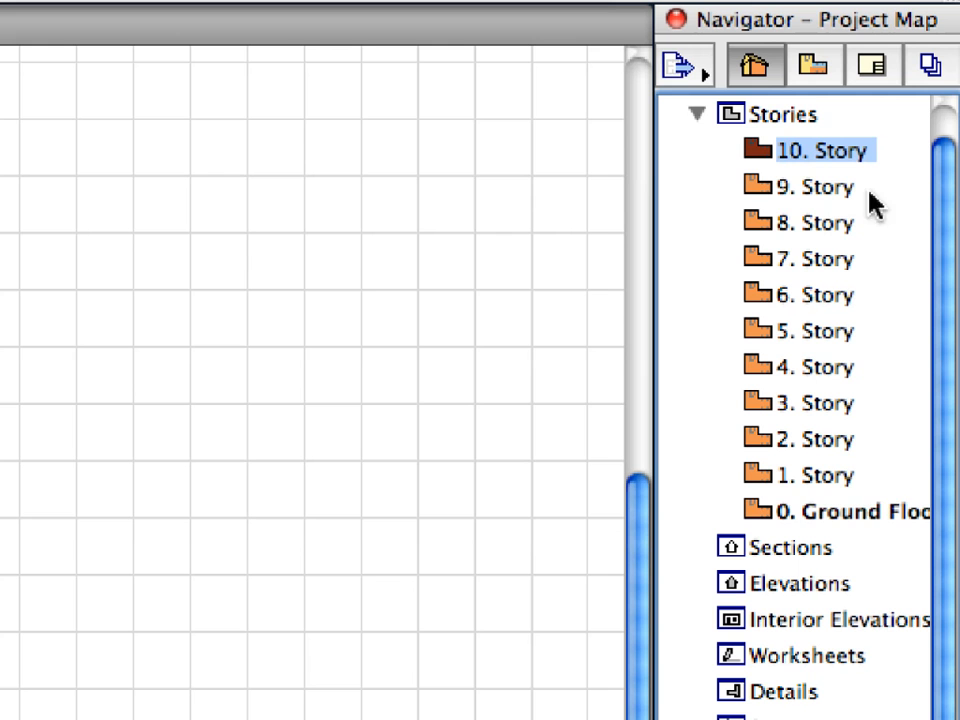
left_click(840, 512)
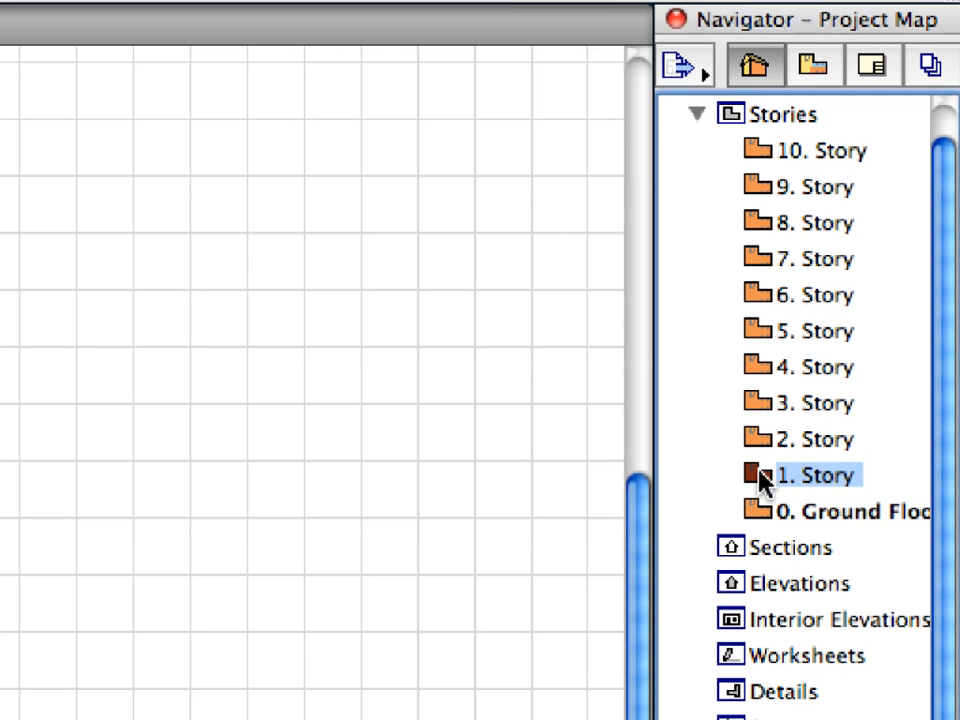
double_click(807, 474)
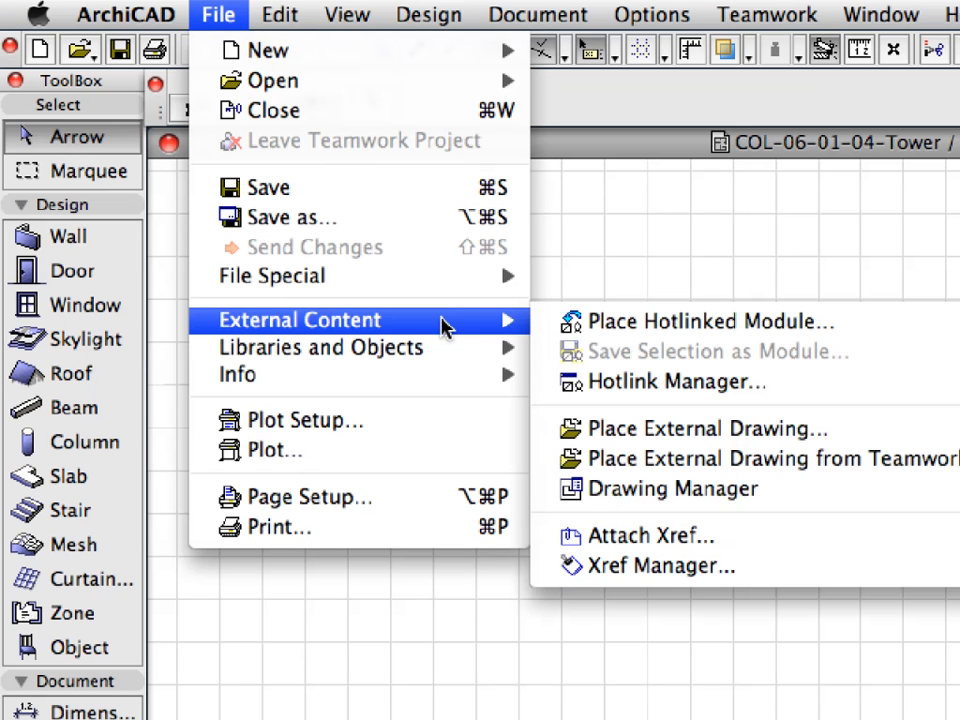
mouse_move(910, 331)
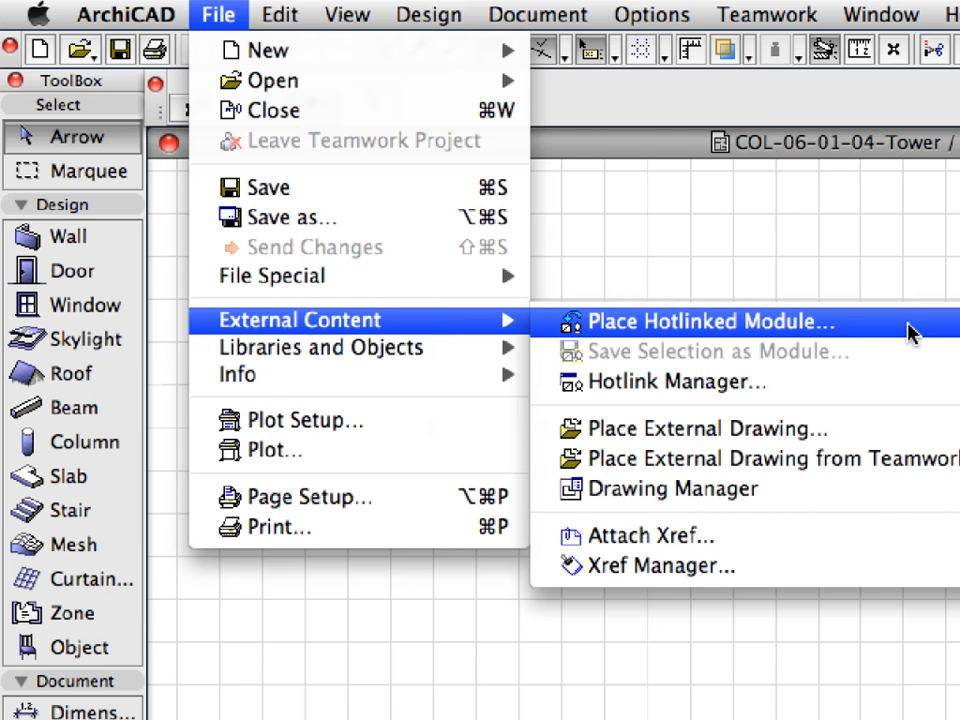
left_click(710, 321)
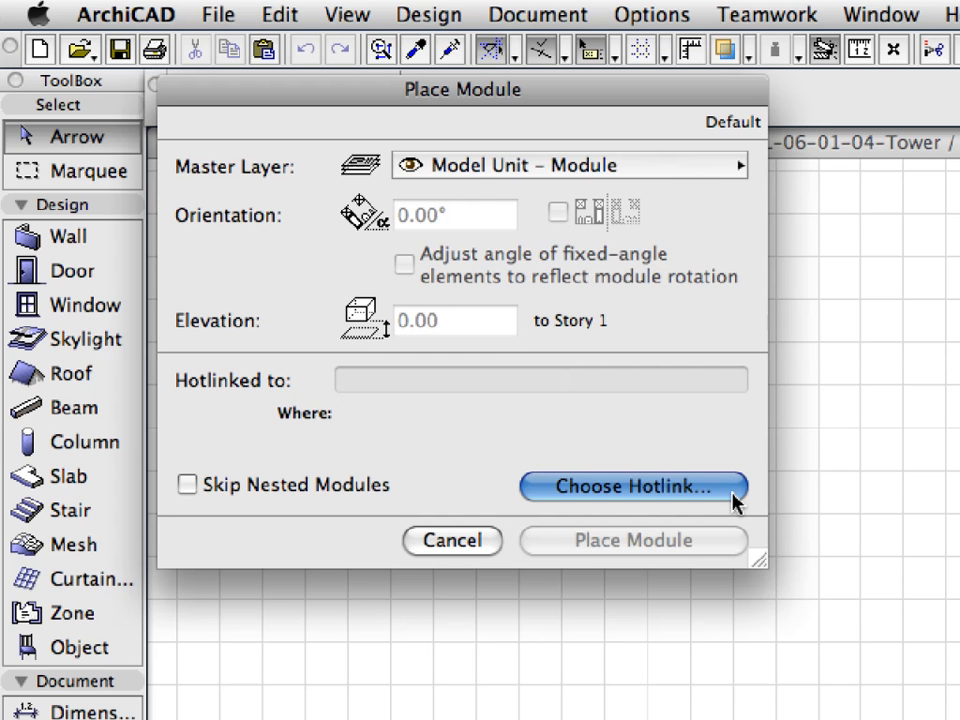
Hotlink the solo project COL-06-01-03-Level.pln and place its module on 1. Story.
left_click(631, 486)
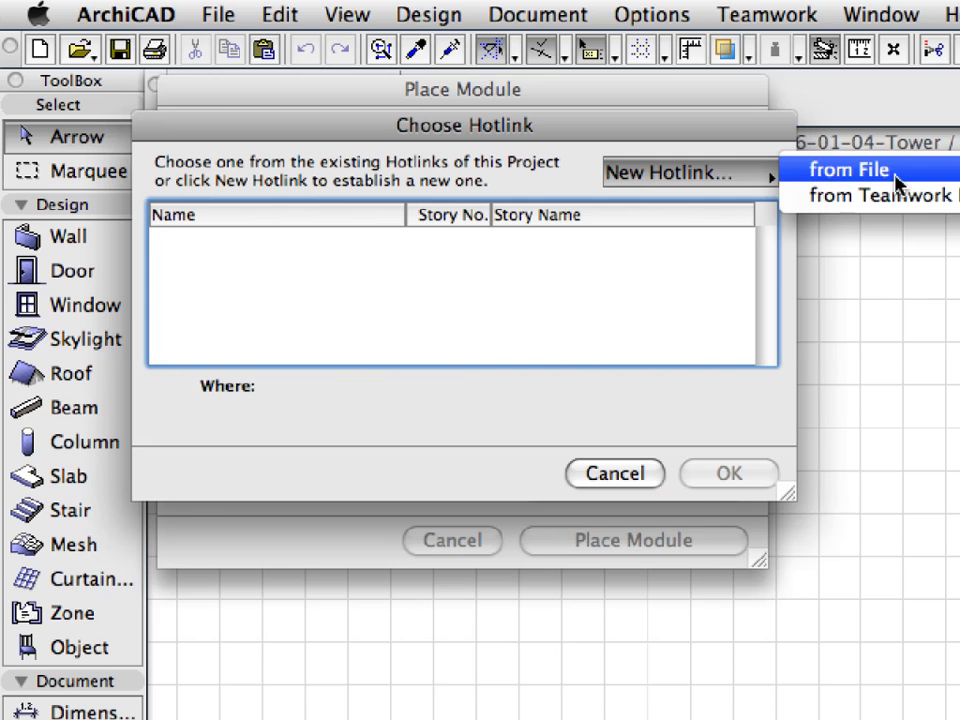
left_click(846, 168)
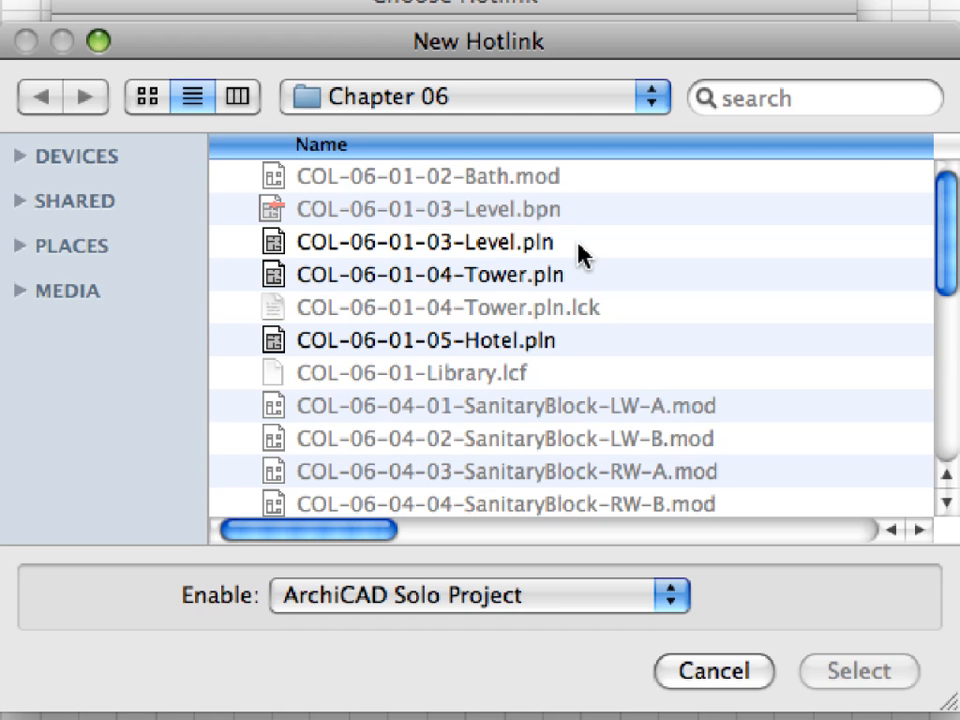
left_click(421, 242)
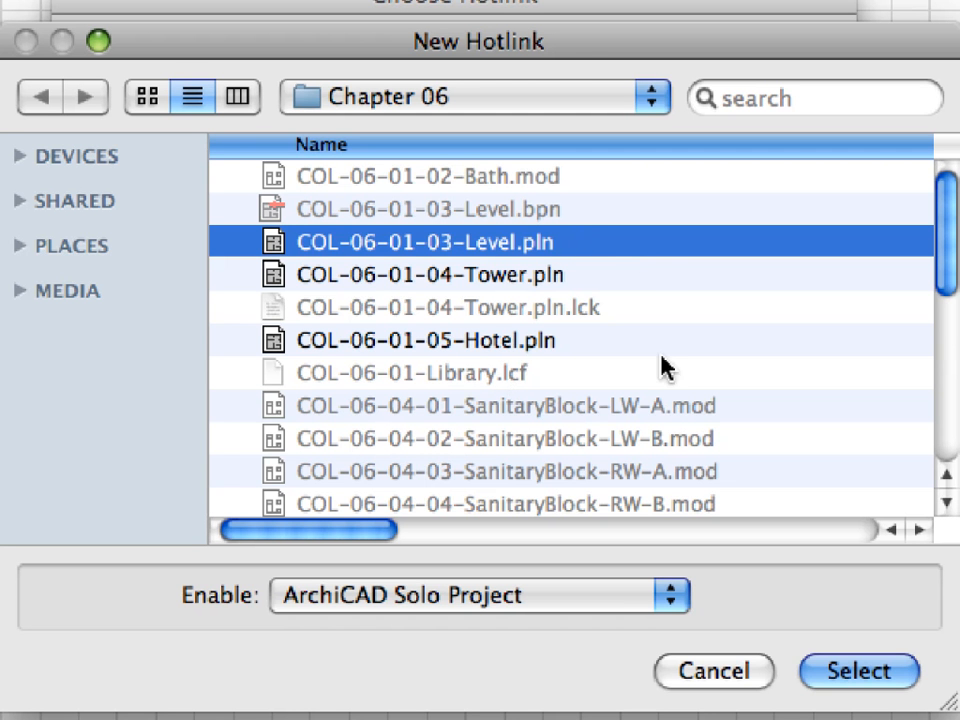
left_click(473, 595)
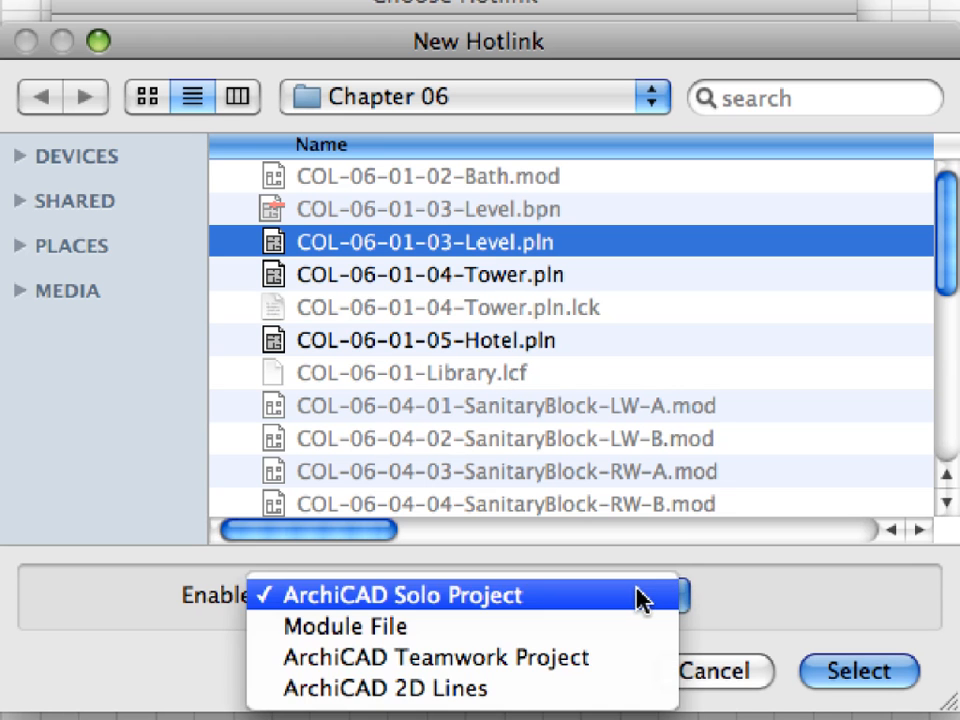
left_click(400, 593)
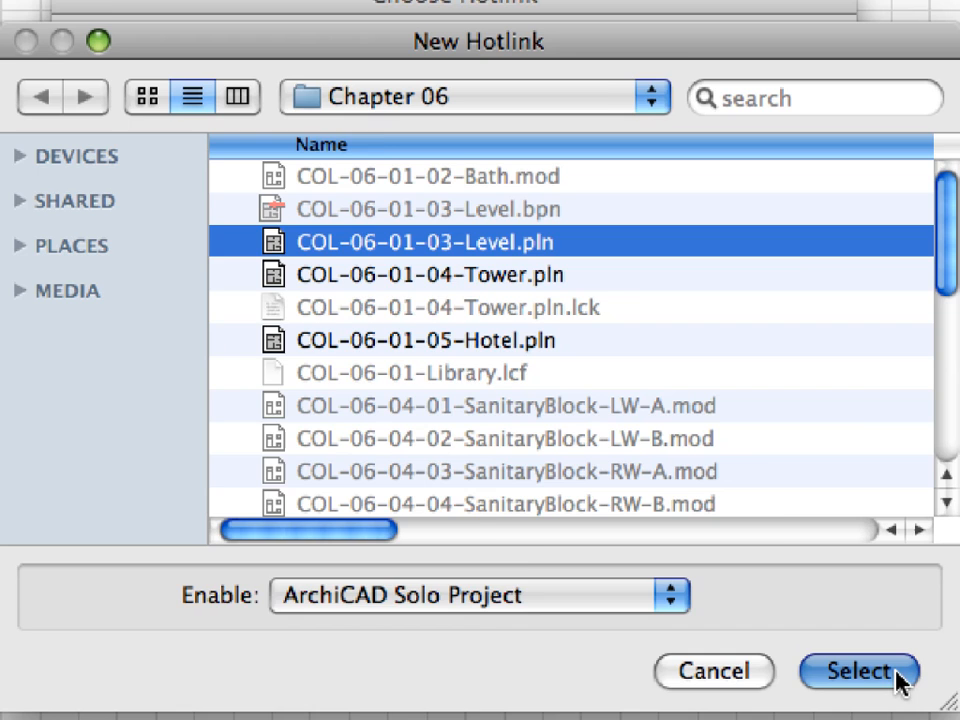
left_click(857, 673)
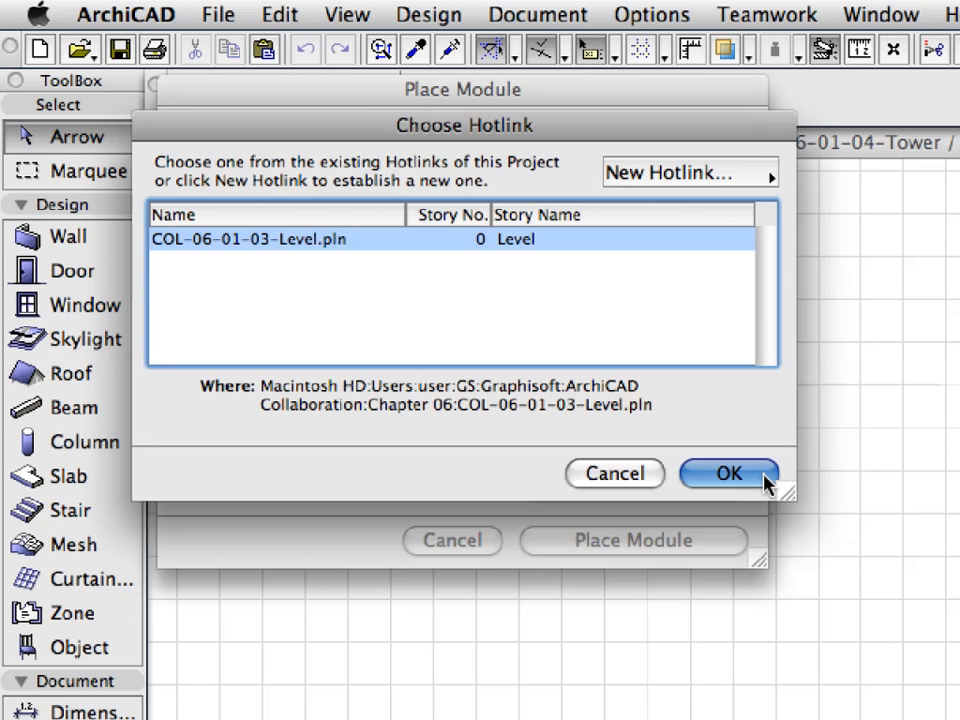
left_click(730, 473)
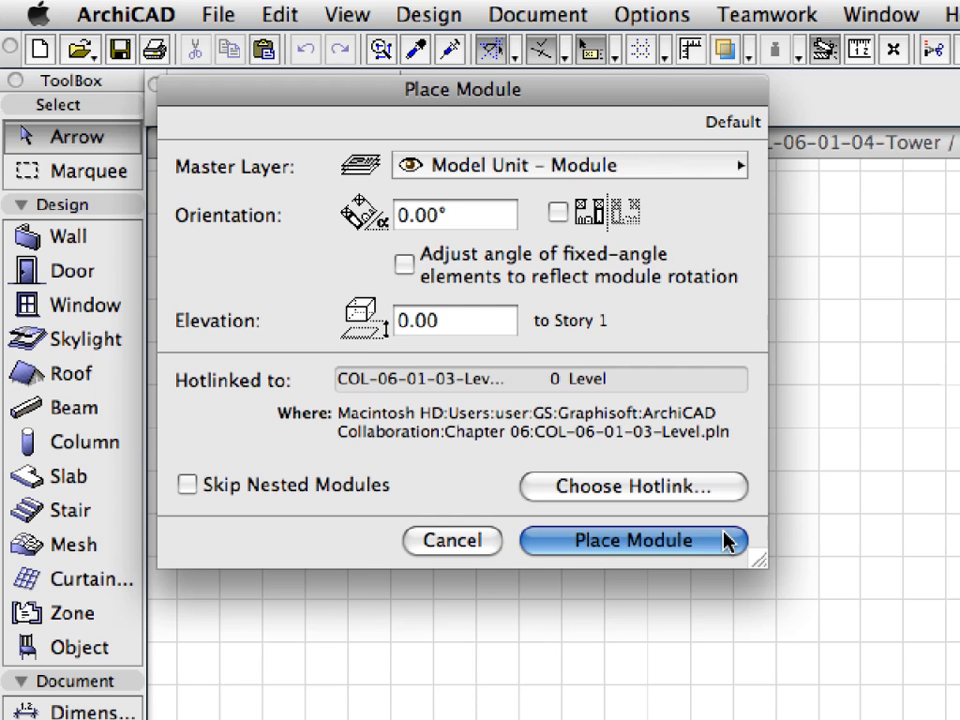
left_click(633, 540)
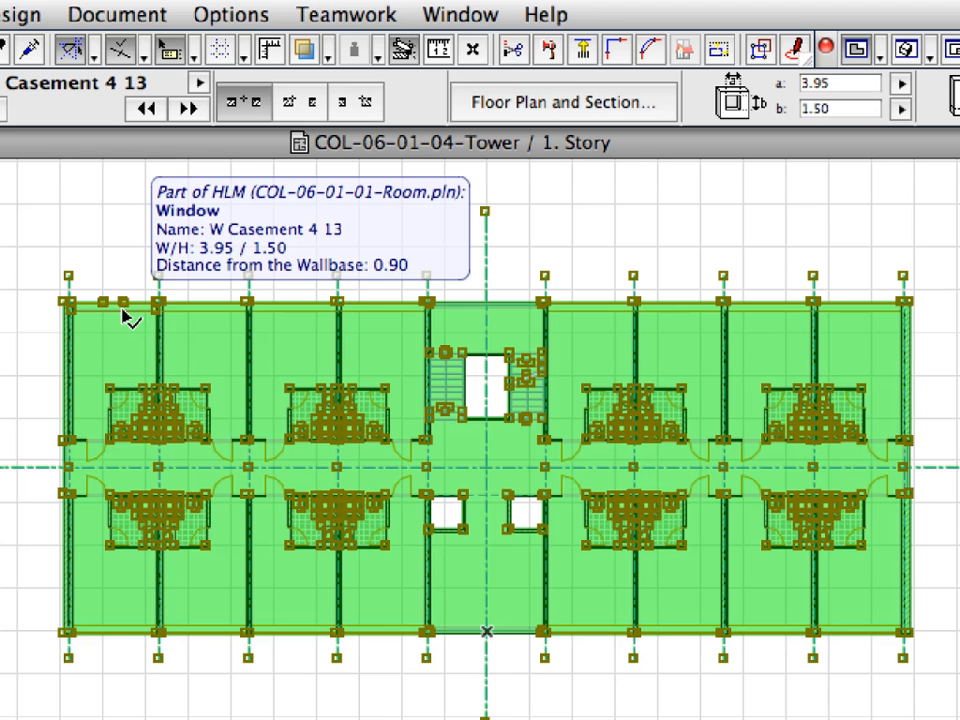
Copy the placed hotlinked Level module from its context menu.
right_click(128, 320)
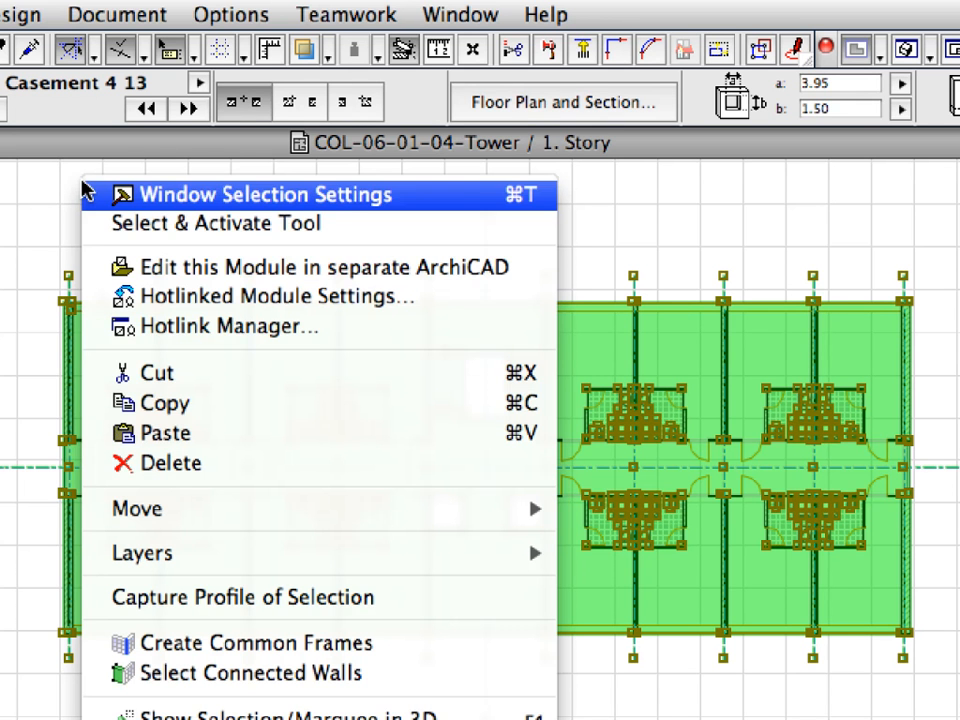
mouse_move(332, 408)
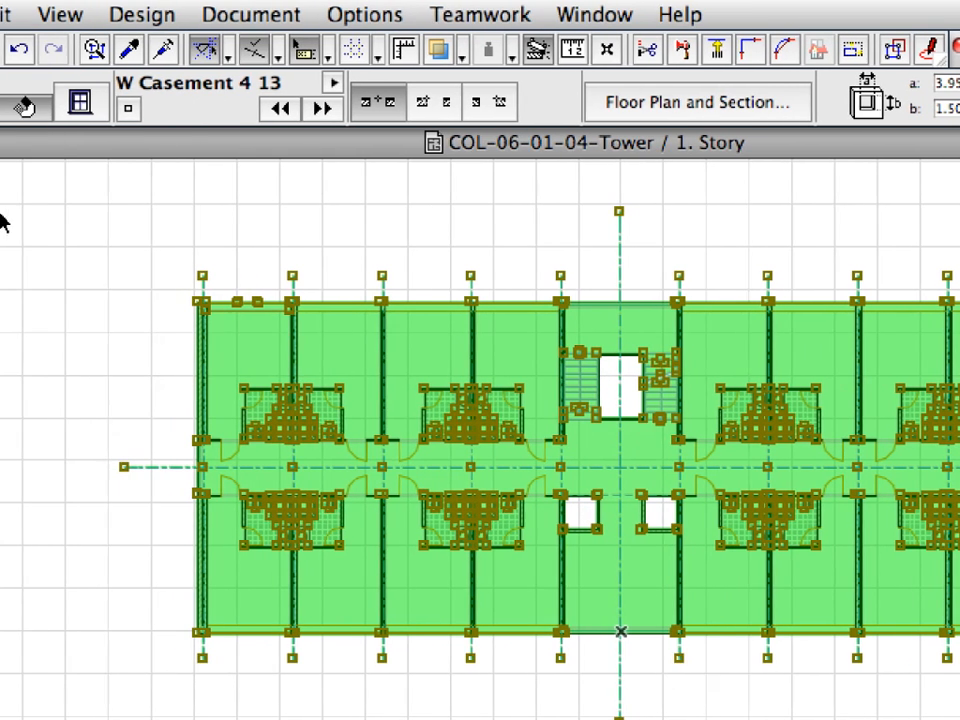
Paste copies of the Level module onto 2. Story and 3. Story.
left_click(60, 14)
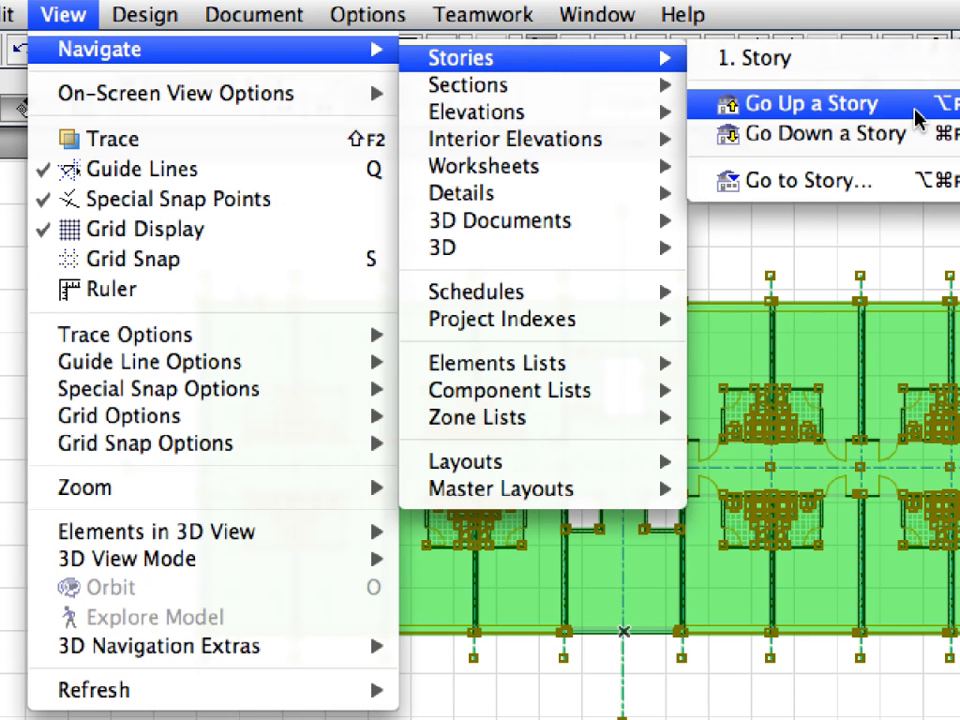
left_click(811, 104)
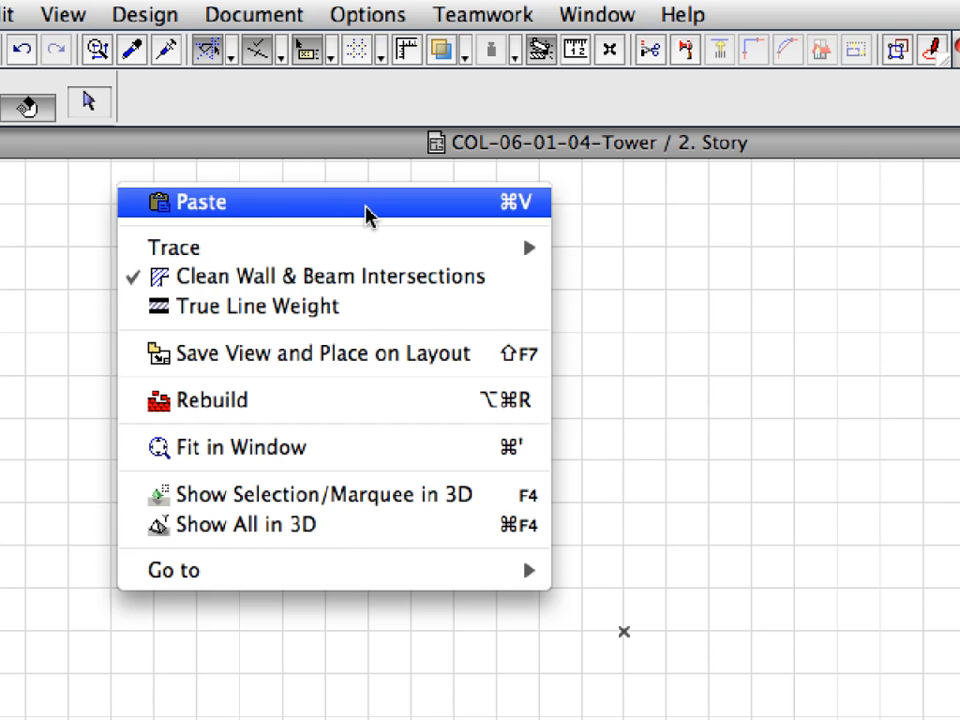
left_click(200, 202)
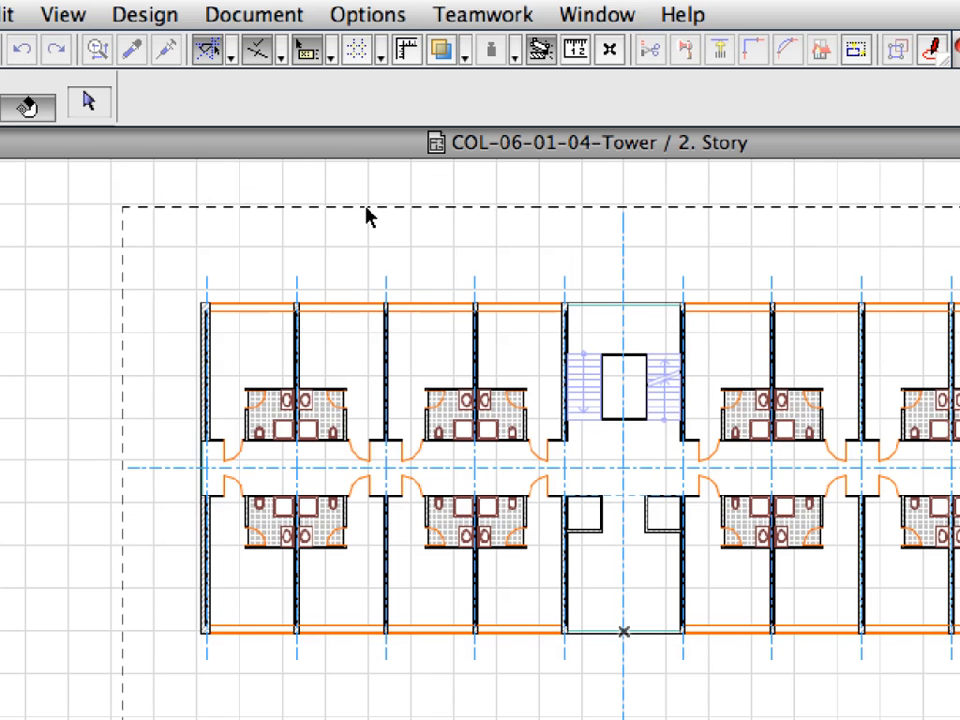
mouse_move(390, 190)
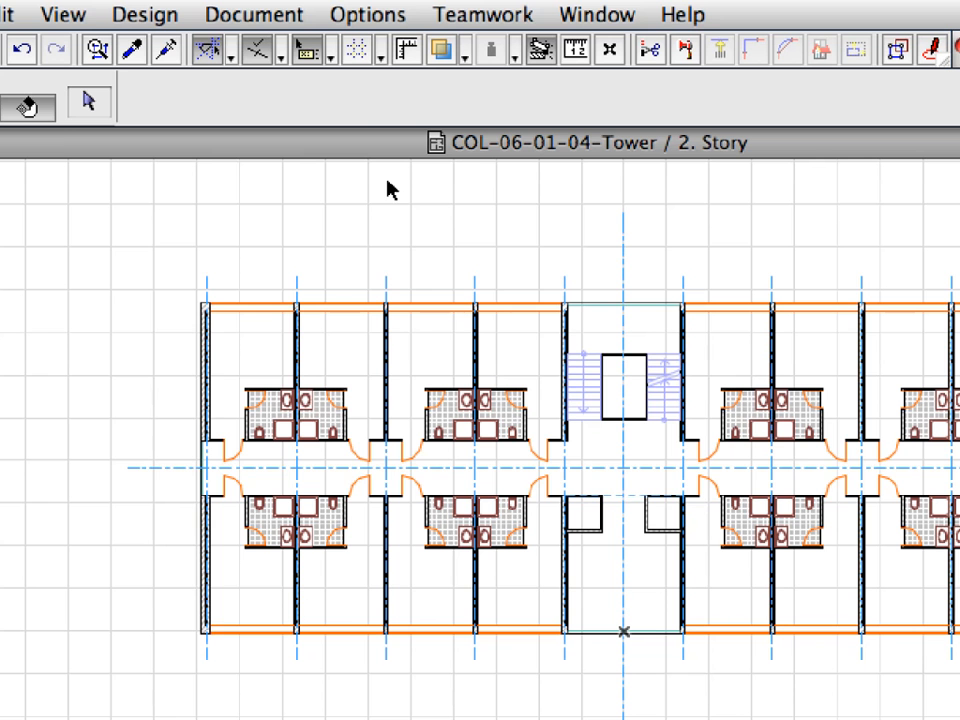
left_click(64, 11)
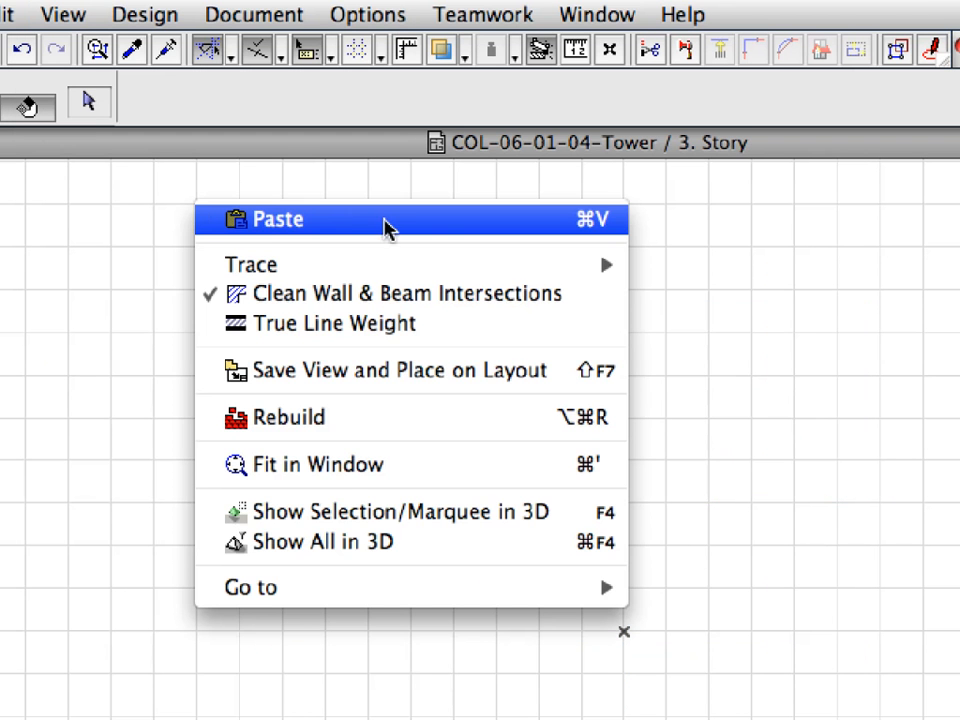
left_click(277, 218)
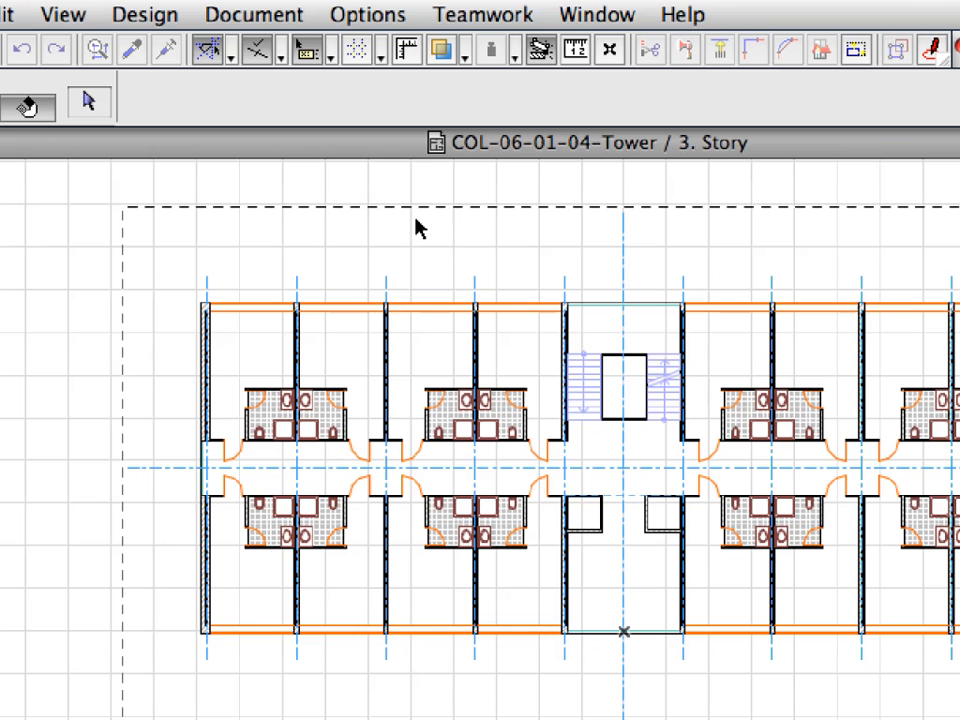
mouse_move(415, 192)
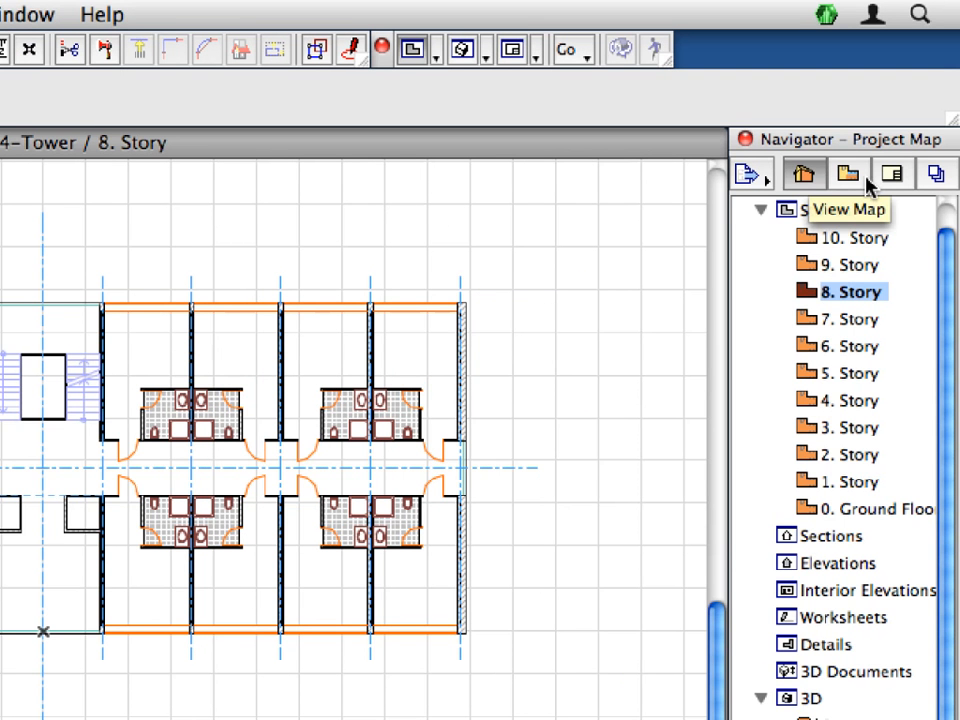
Open the 6.1.3 Perspective view from the Navigator's View Map.
left_click(846, 172)
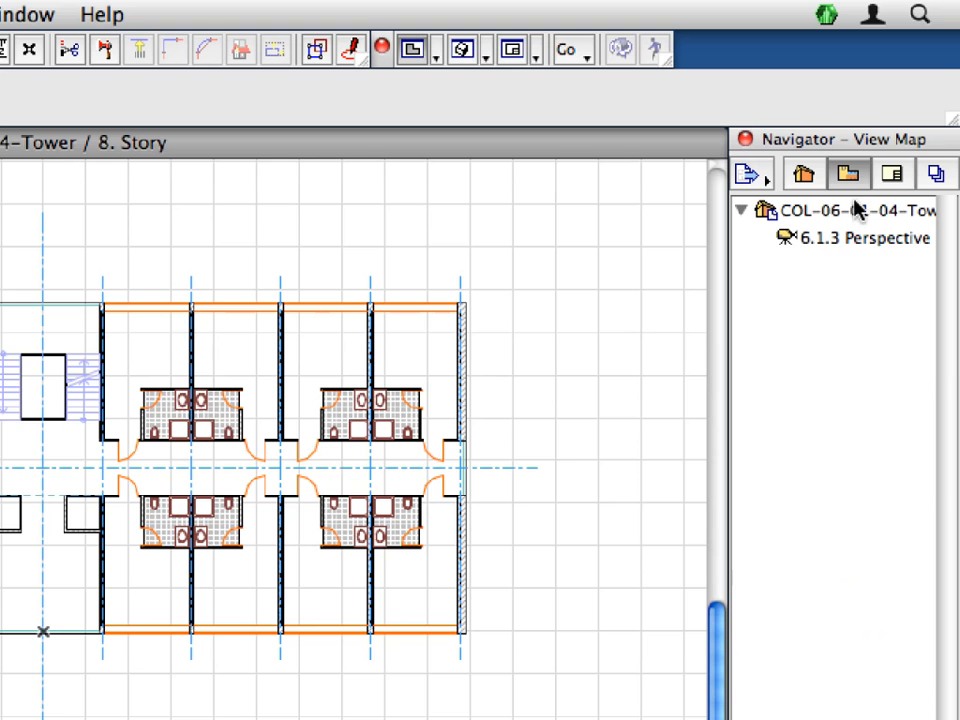
left_click(860, 240)
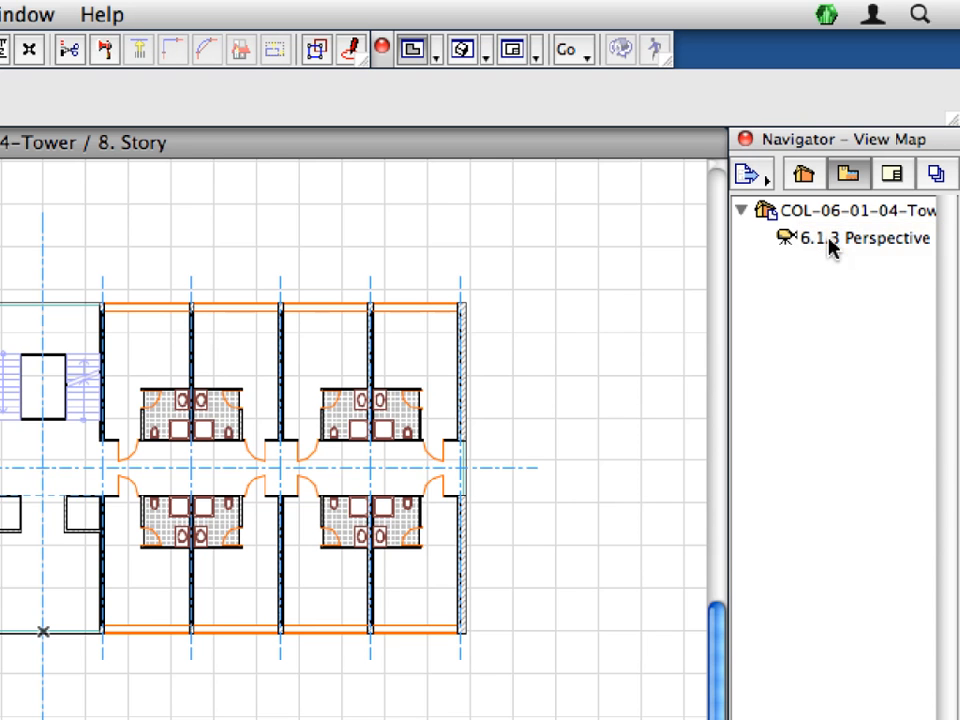
double_click(843, 240)
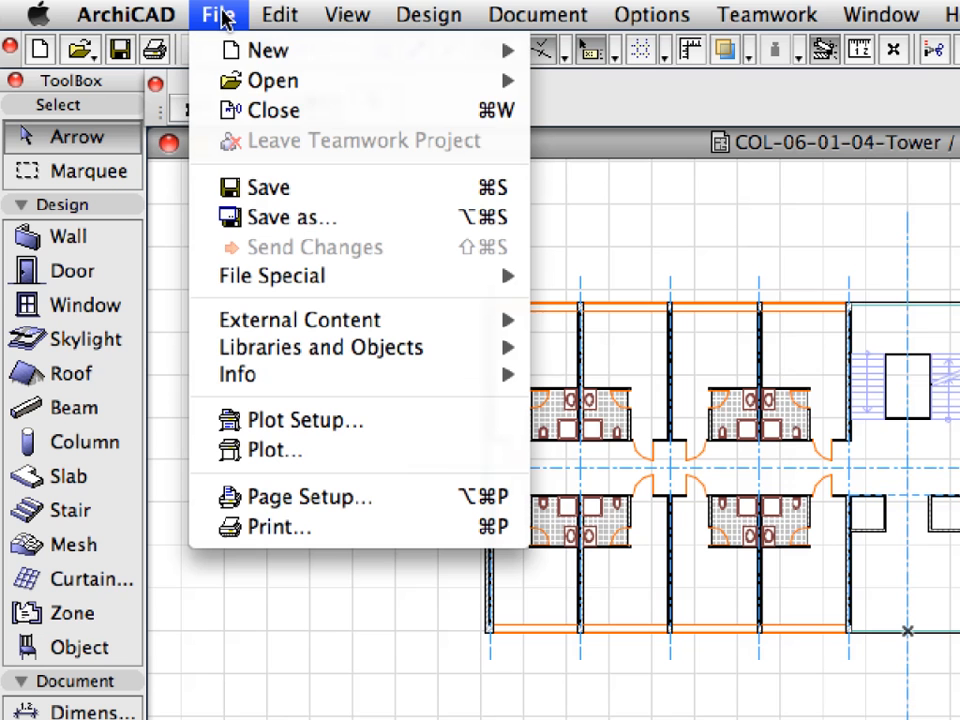
mouse_move(378, 190)
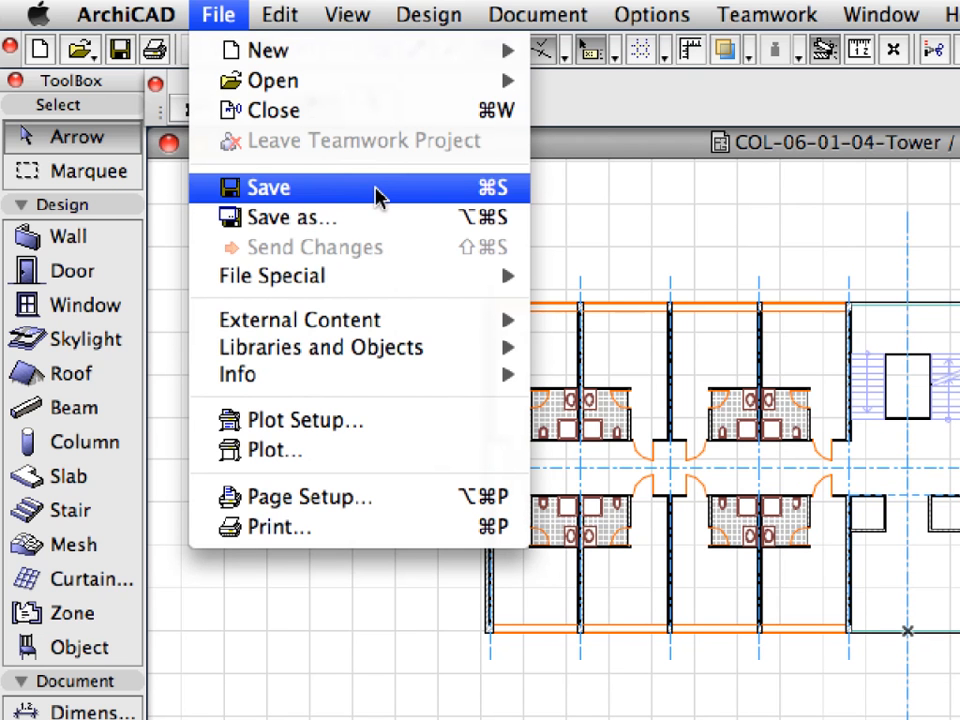
Save the COL-06-01-04-Tower project, then close it.
left_click(268, 188)
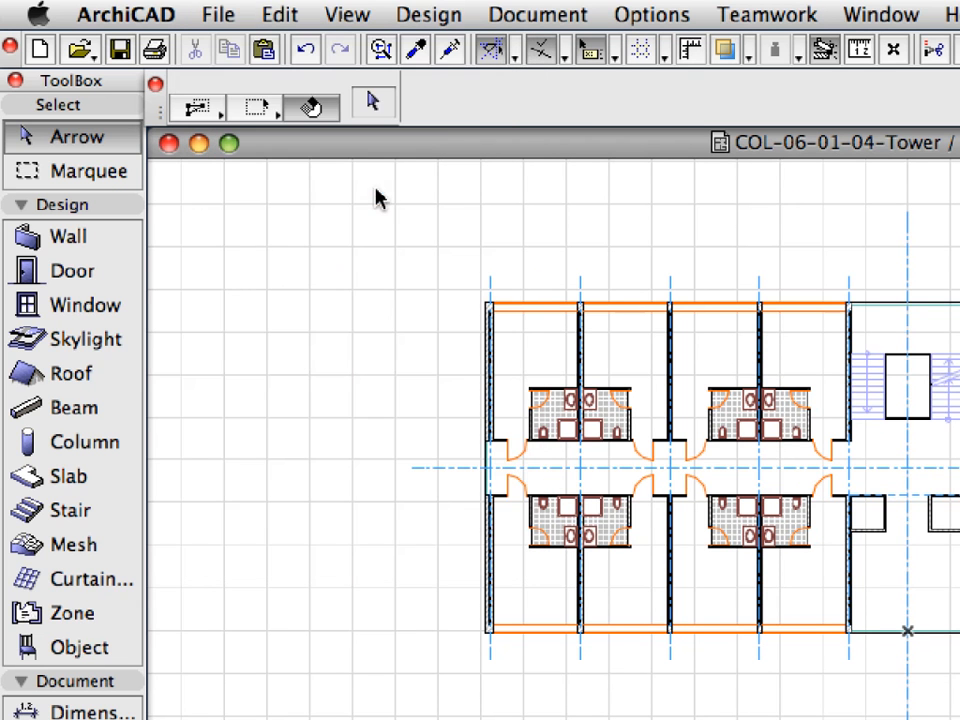
left_click(215, 15)
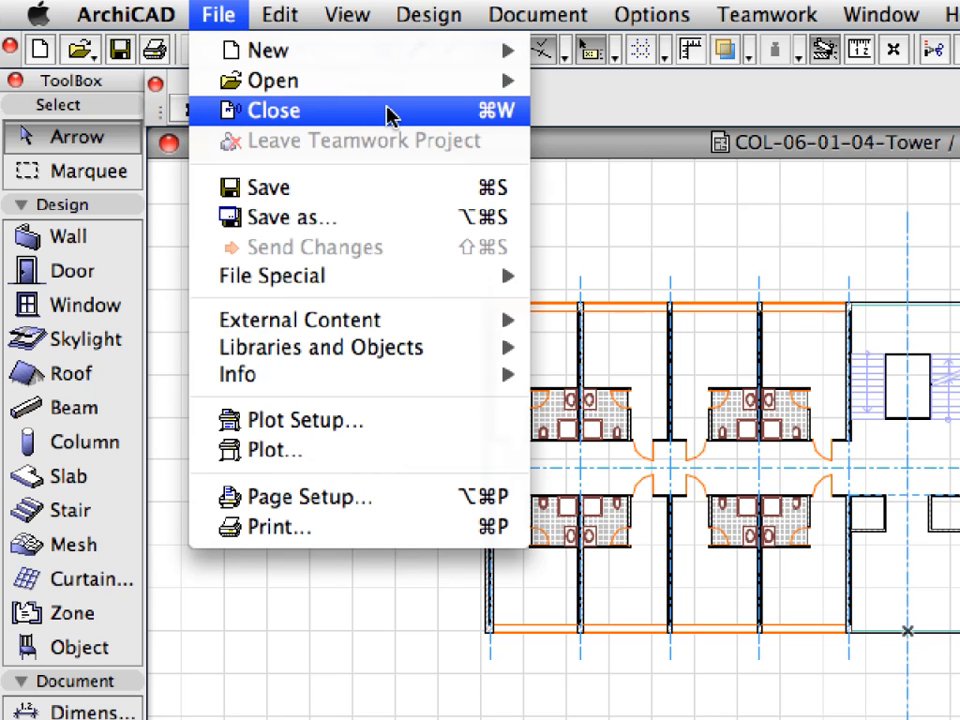
left_click(270, 110)
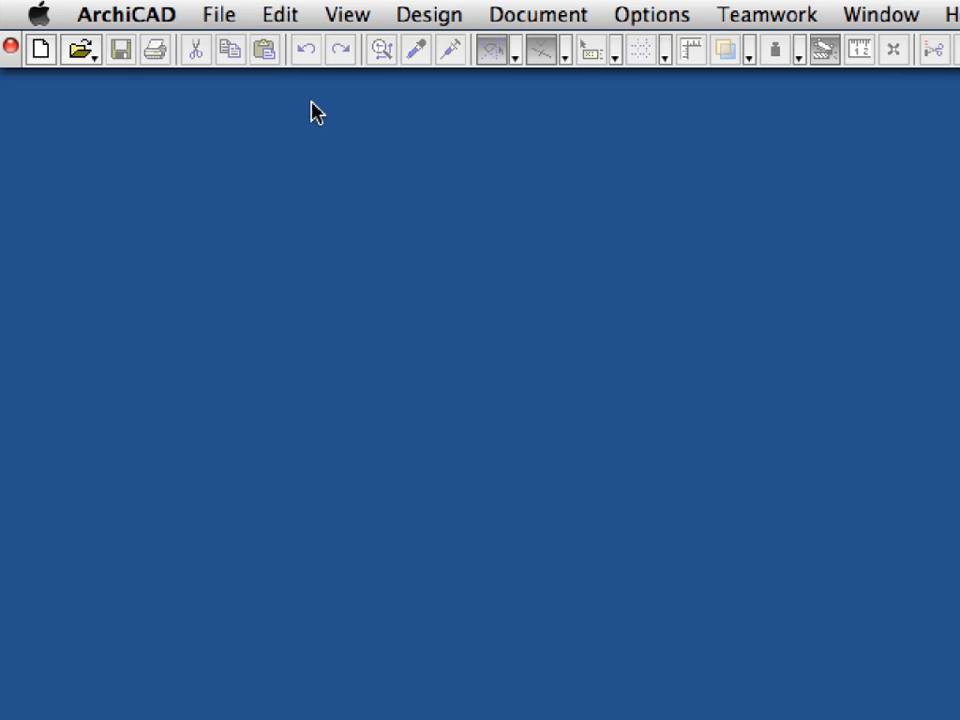
left_click(219, 15)
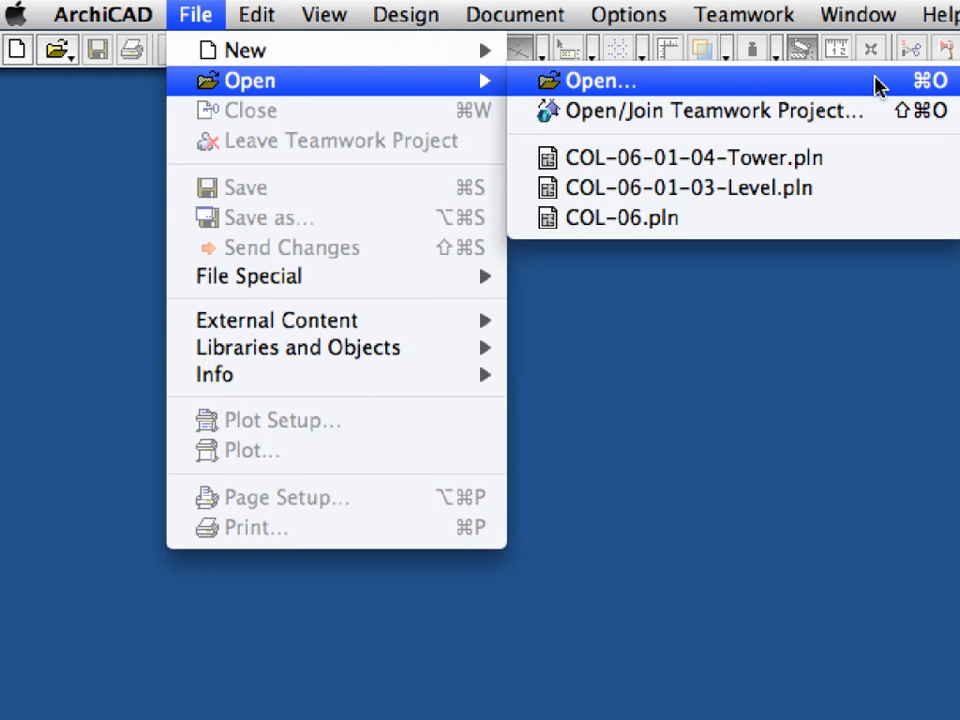
Open COL-06-01-05-Hotel.pln with all file types listed.
left_click(600, 81)
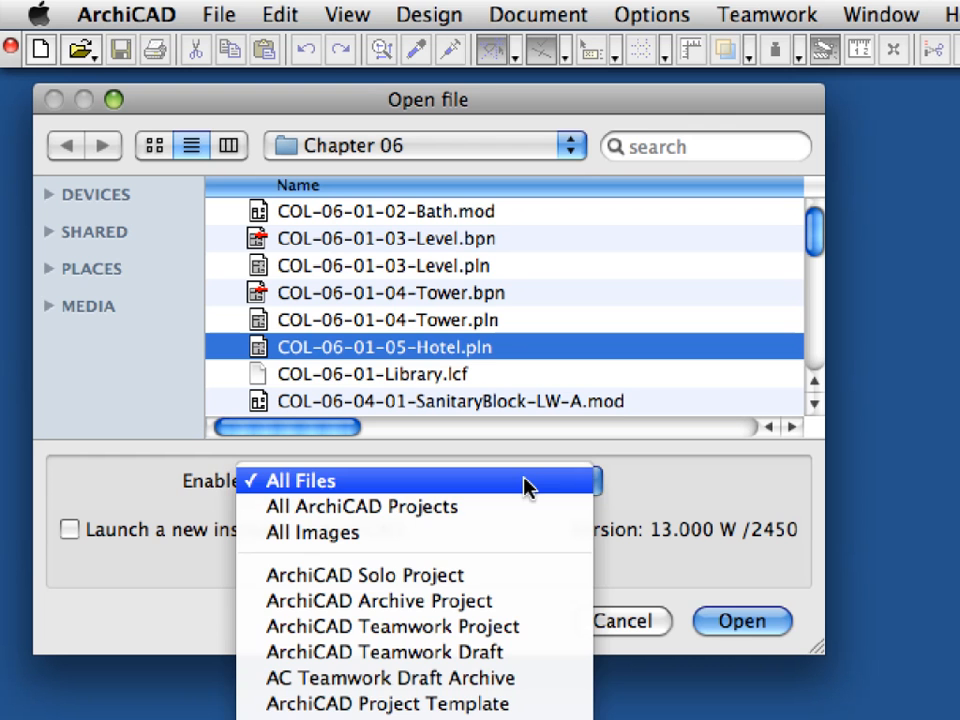
left_click(300, 480)
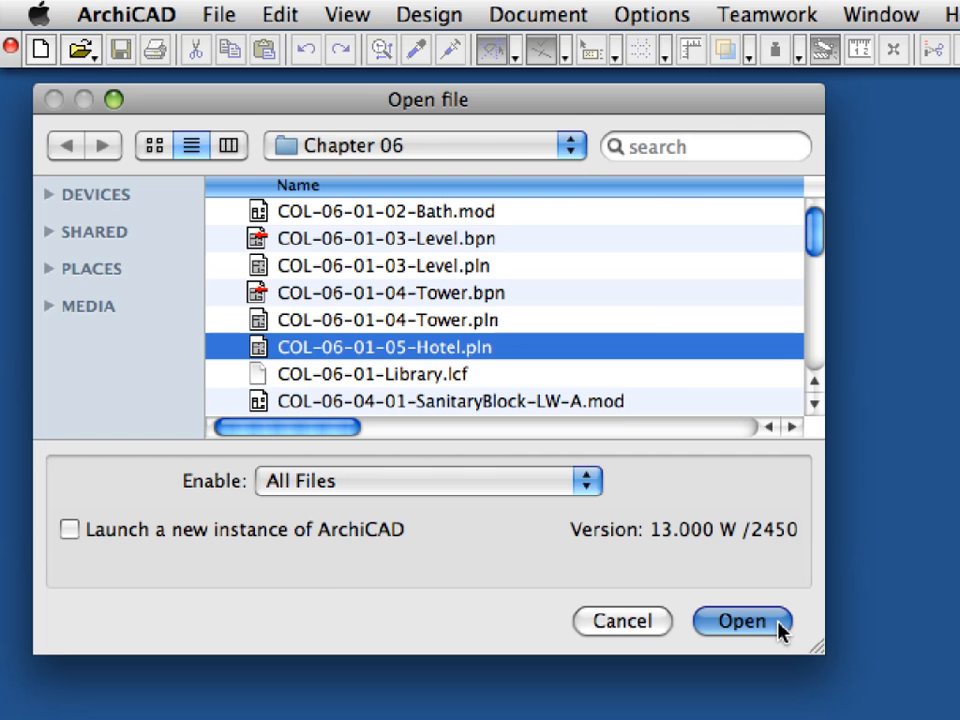
left_click(759, 626)
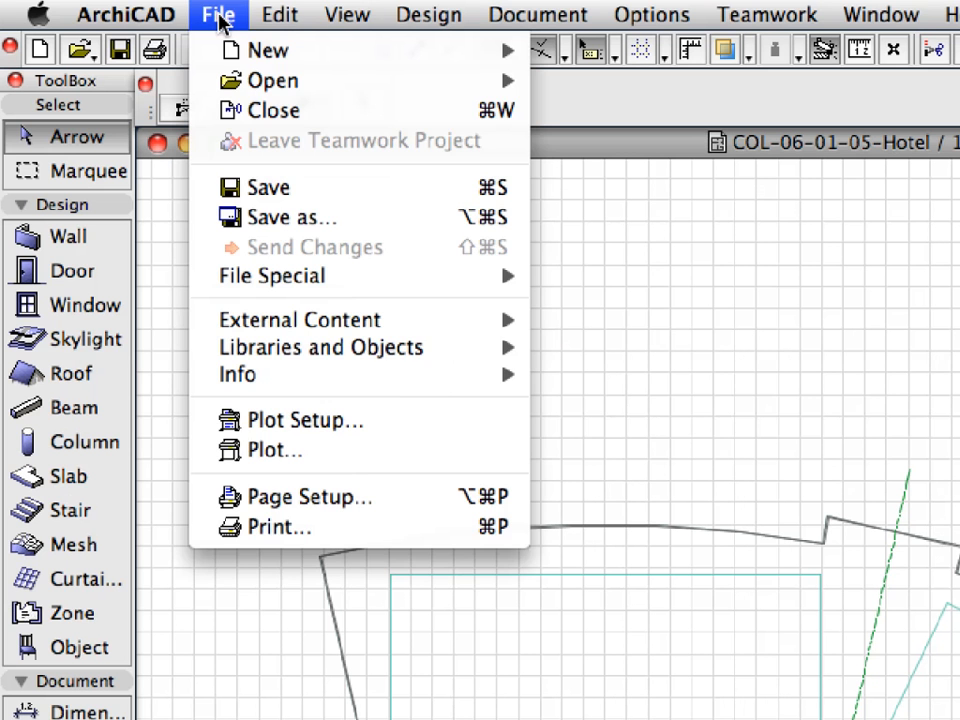
mouse_move(300, 319)
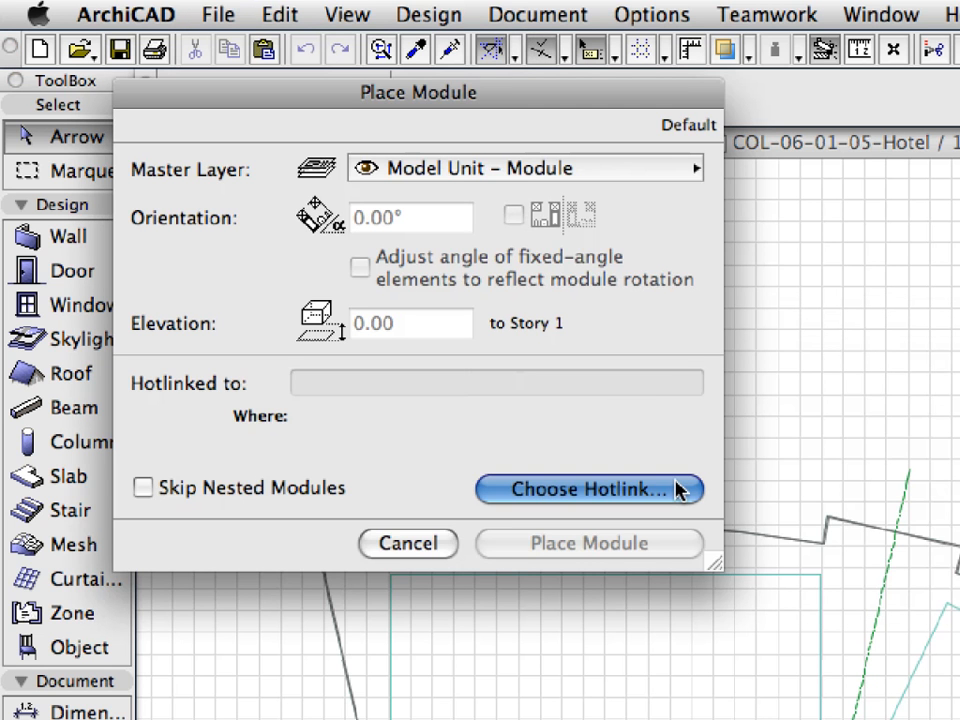
Select COL-06-01-04-Tower.pln as a new solo-project hotlink source.
left_click(588, 489)
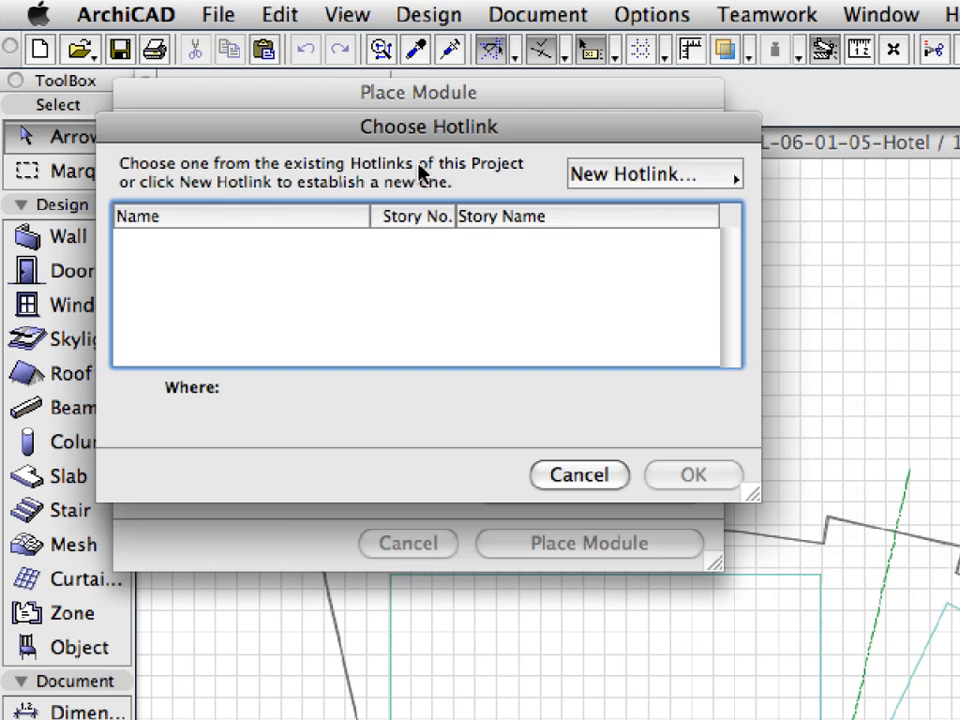
left_click(650, 175)
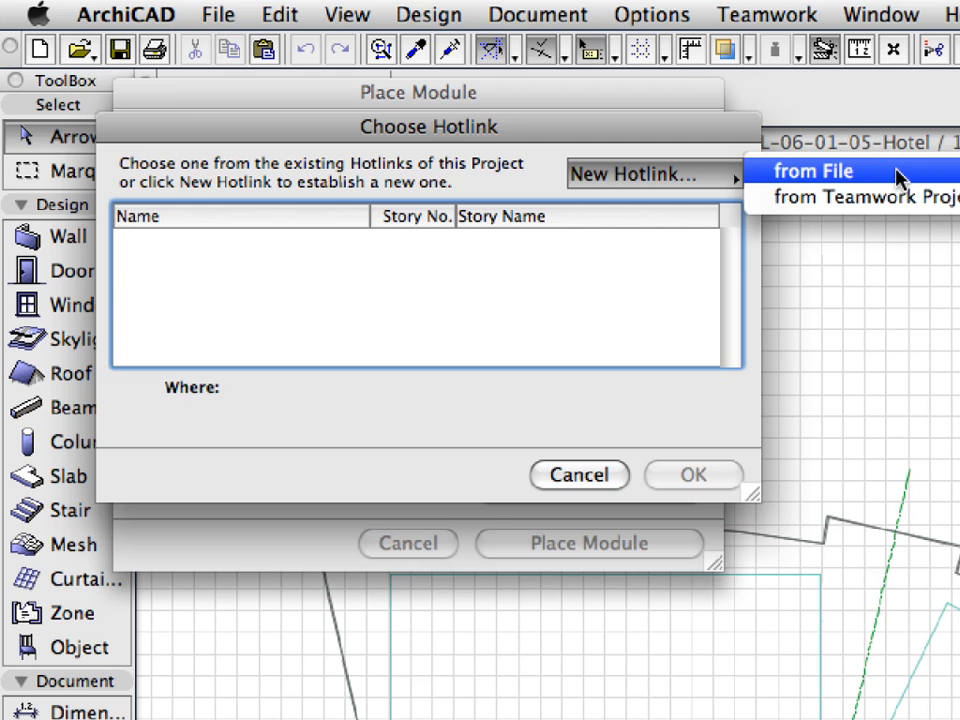
left_click(813, 171)
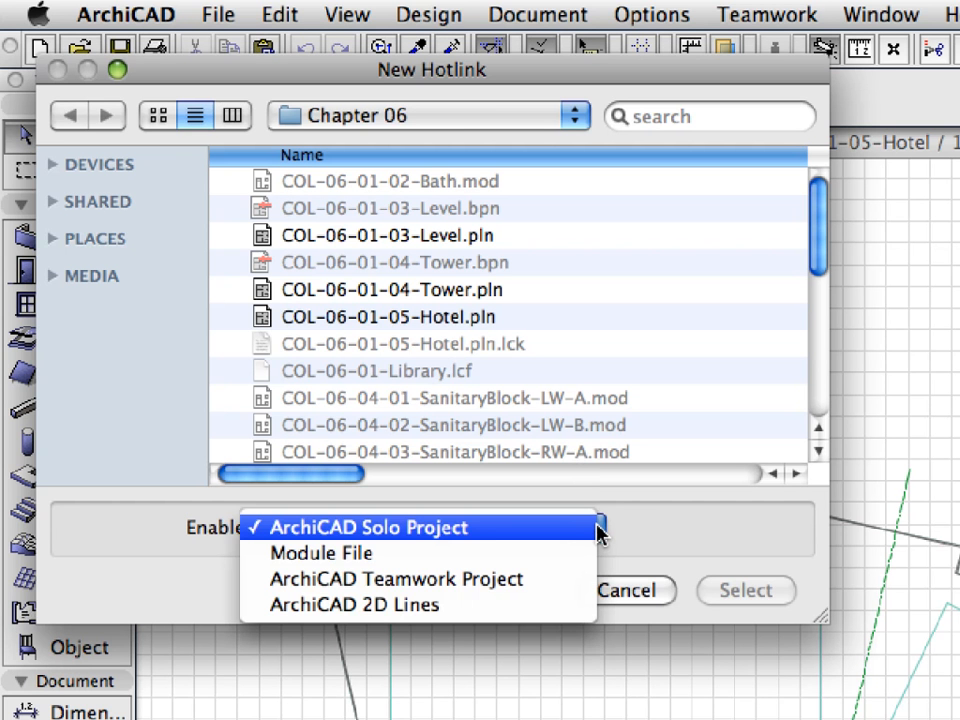
left_click(370, 527)
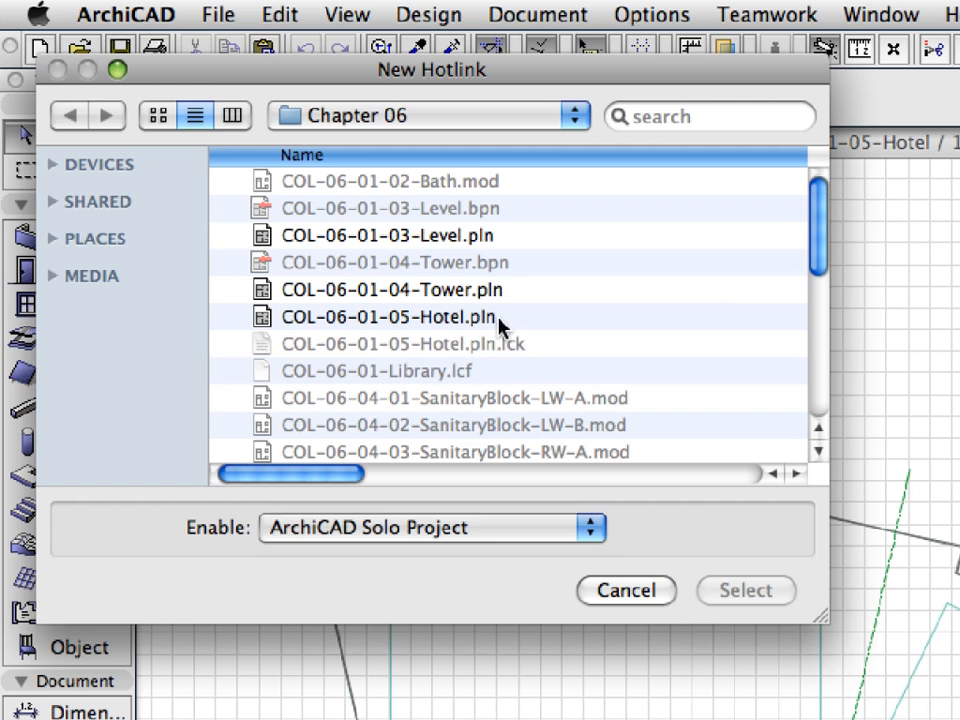
left_click(392, 289)
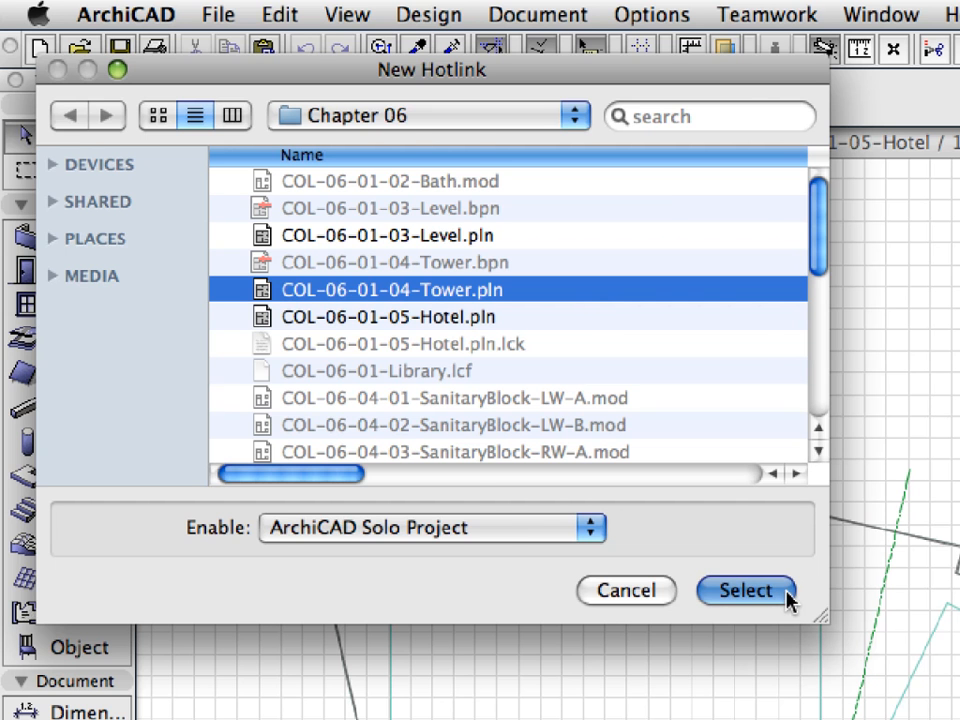
left_click(742, 591)
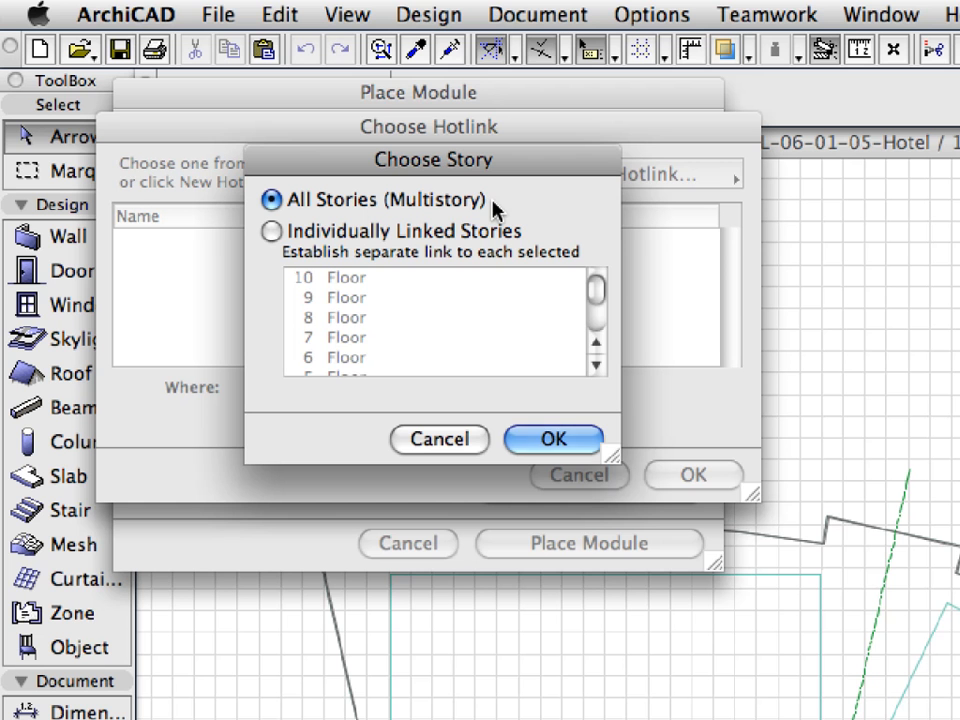
mouse_move(390, 208)
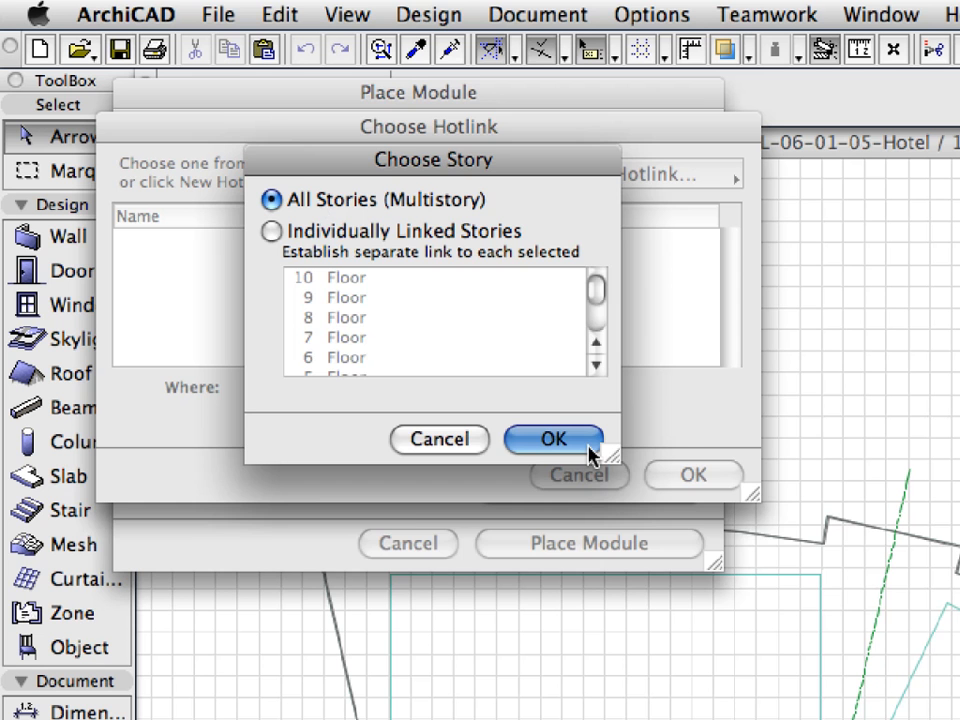
Link the Tower as a multistory module (stories 0–10), confirm, and place it.
left_click(553, 440)
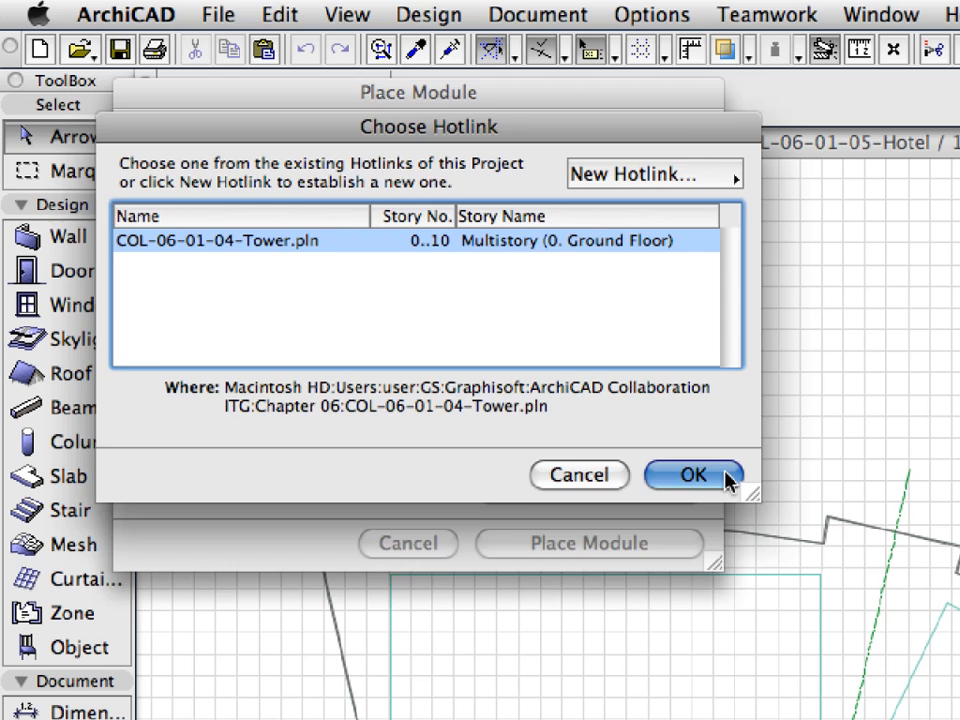
left_click(693, 476)
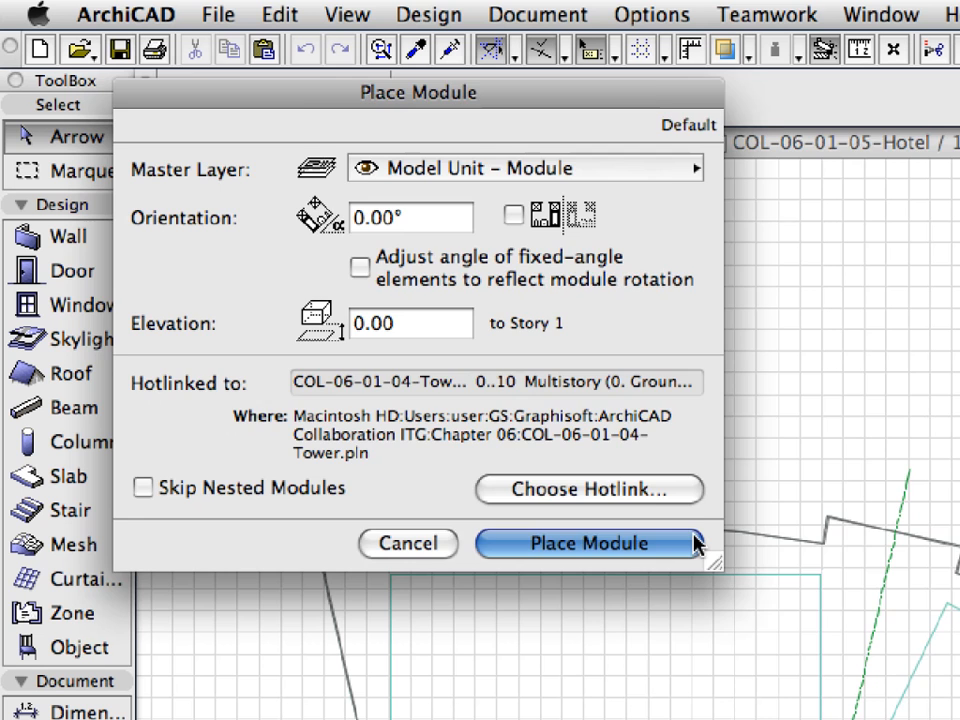
left_click(587, 543)
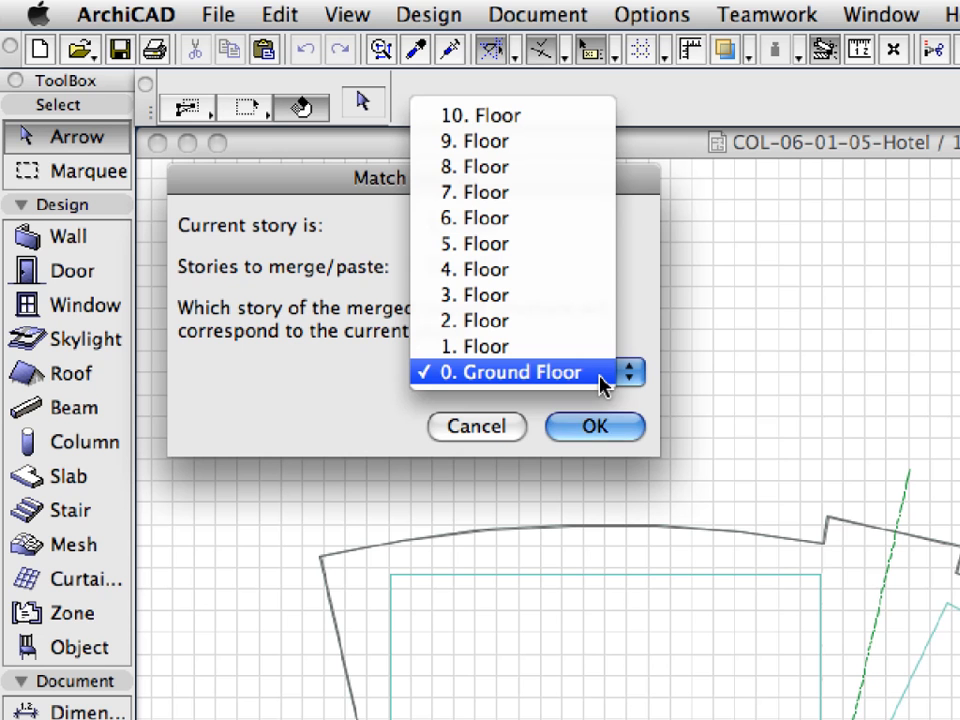
mouse_move(566, 375)
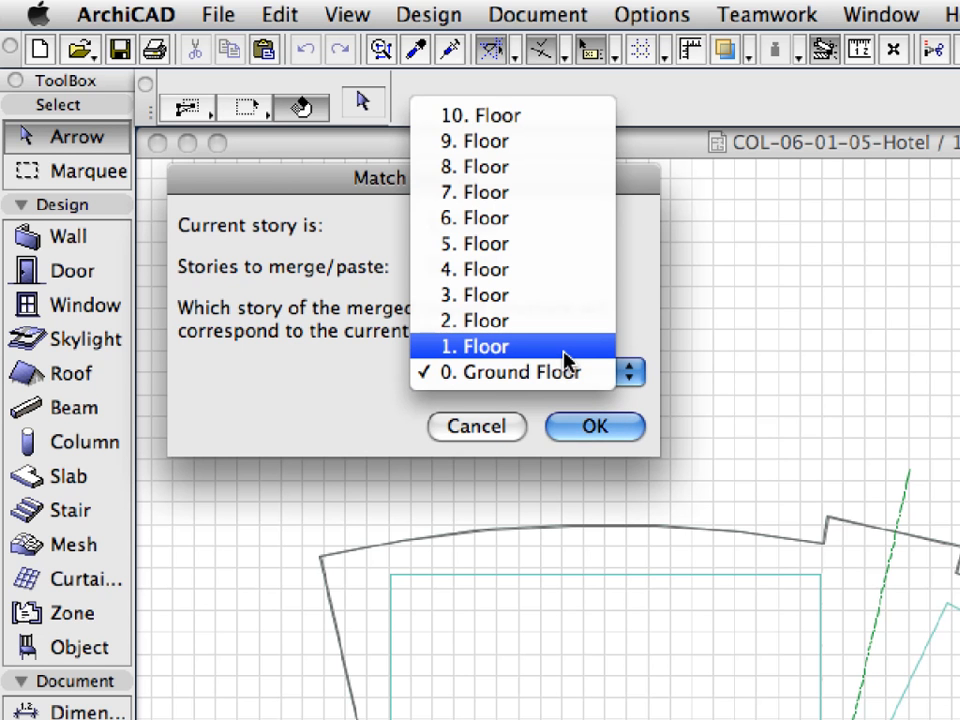
Match the tower module's 1. Floor to the current story and accept its placement on the plan.
left_click(476, 346)
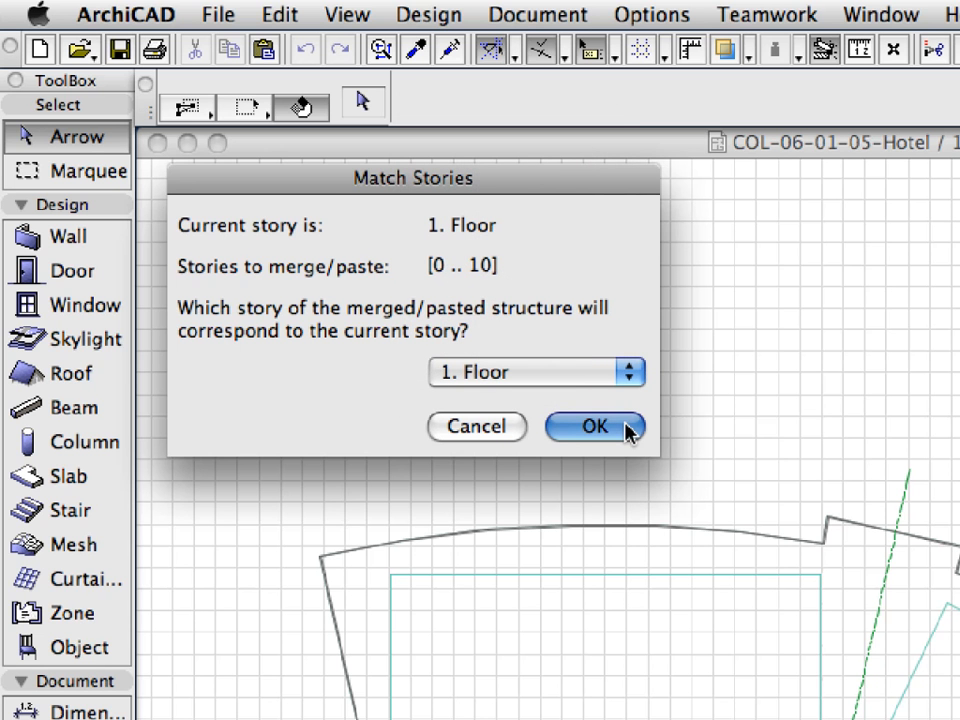
left_click(593, 427)
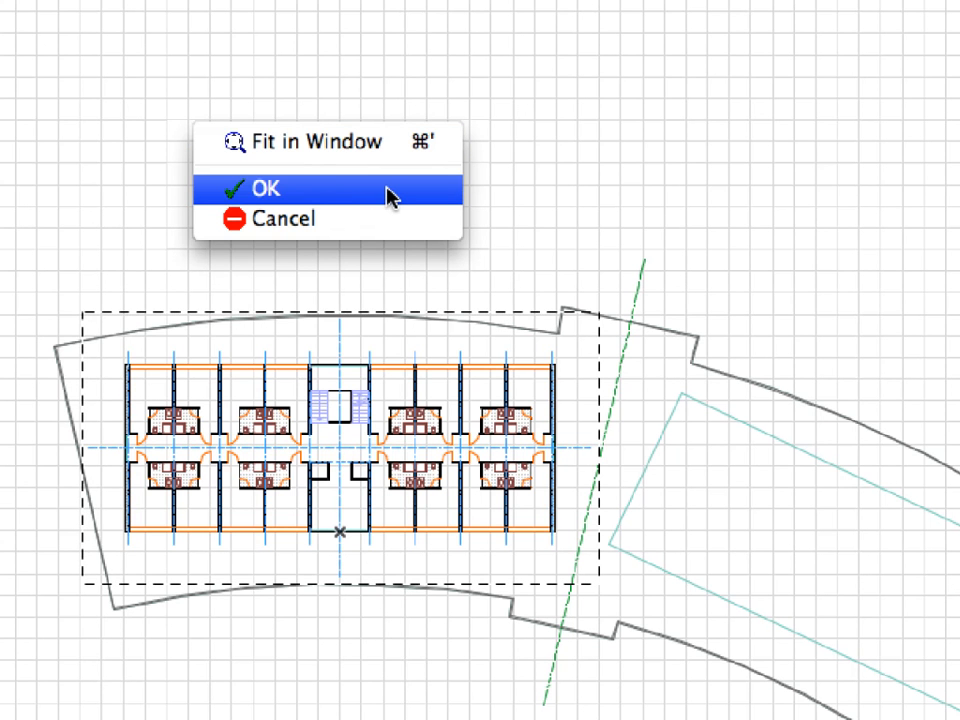
left_click(265, 188)
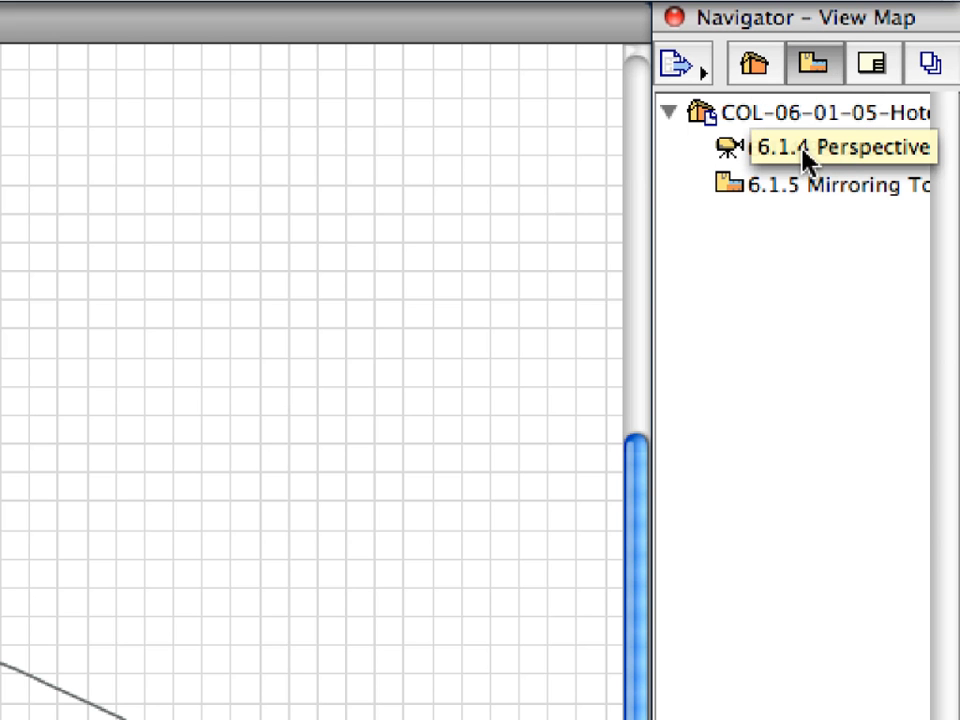
Open the 6.1.4 Perspective view to see the hotlinked tower in 3D.
double_click(805, 148)
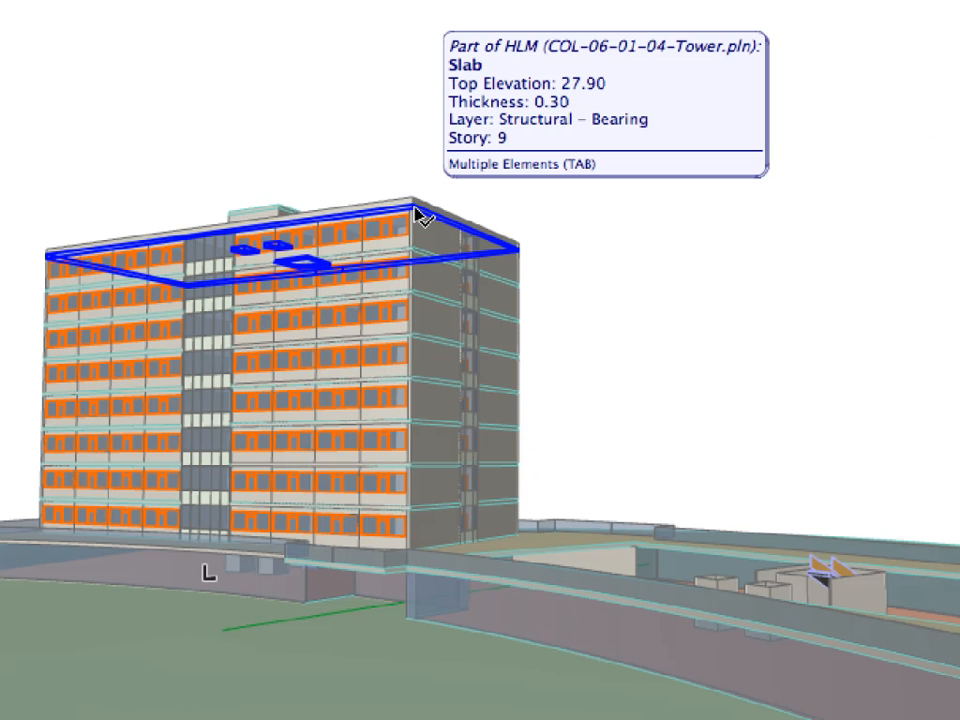
left_click(415, 215)
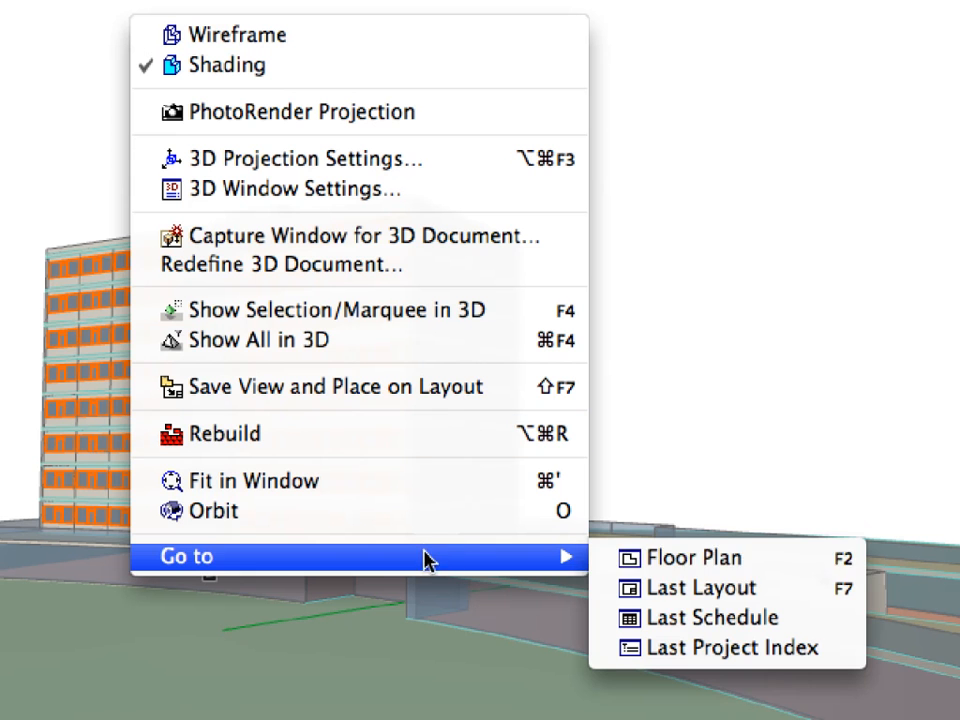
mouse_move(784, 576)
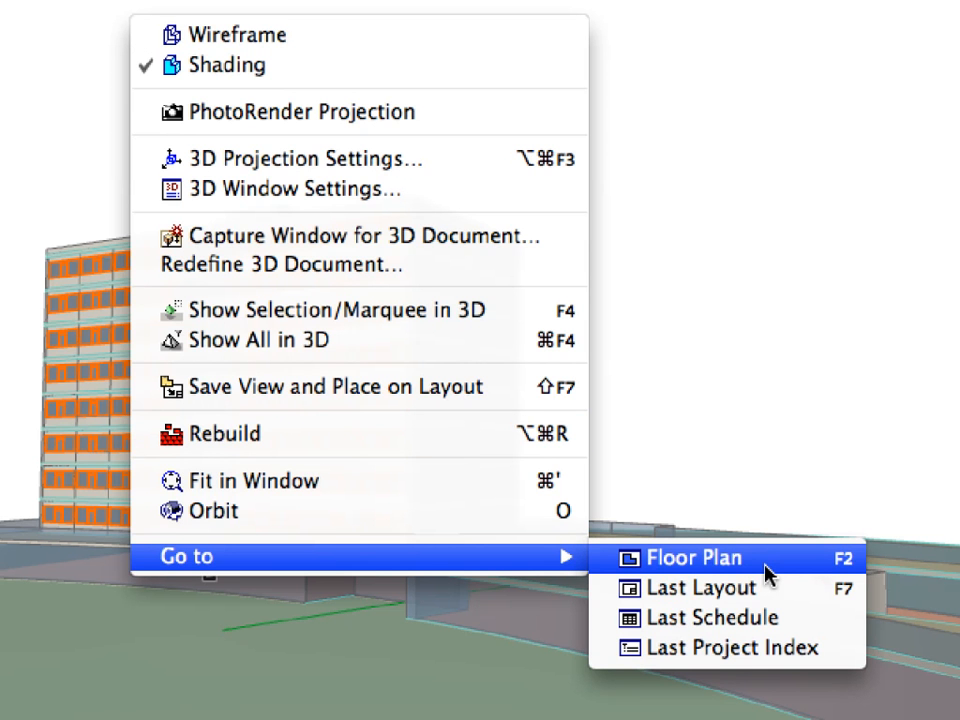
Return to the floor plan and open the 6.1.5 Mirroring Tower view.
left_click(690, 557)
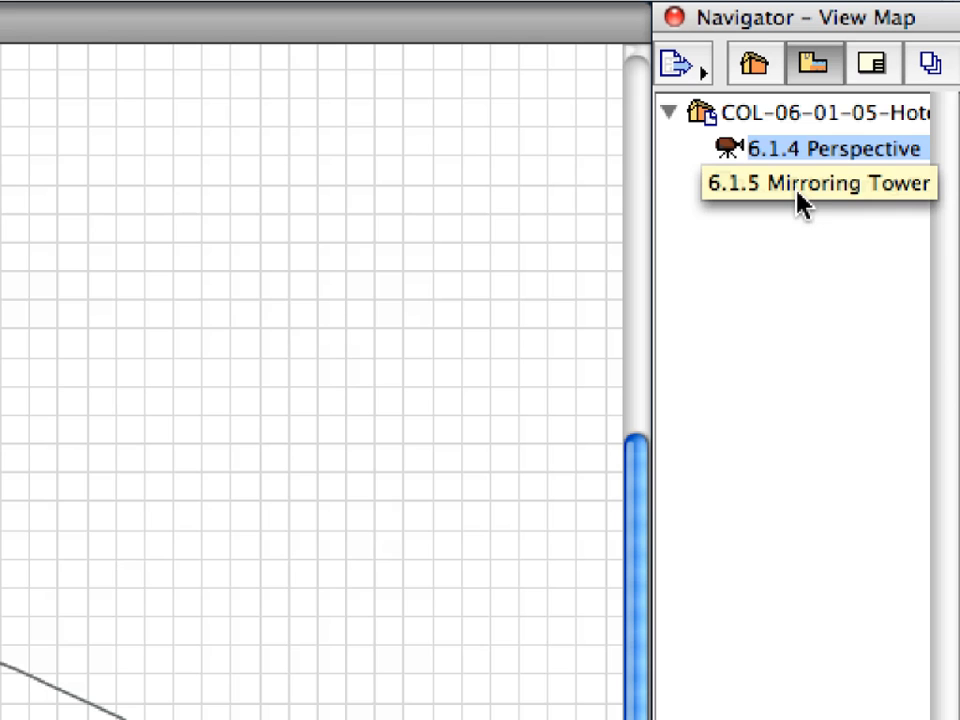
left_click(810, 186)
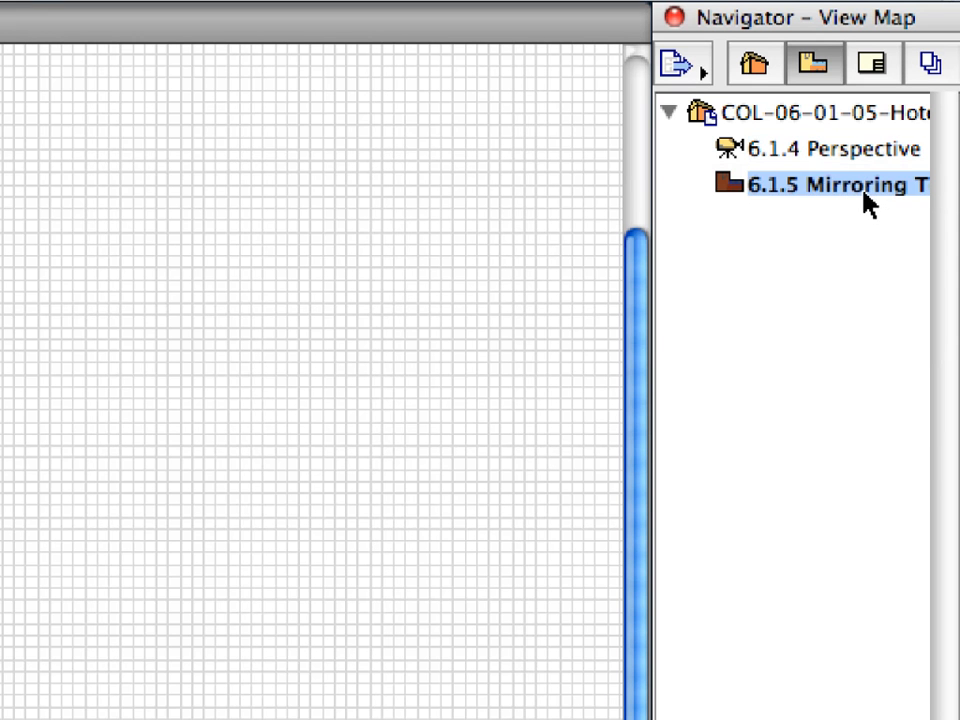
double_click(840, 186)
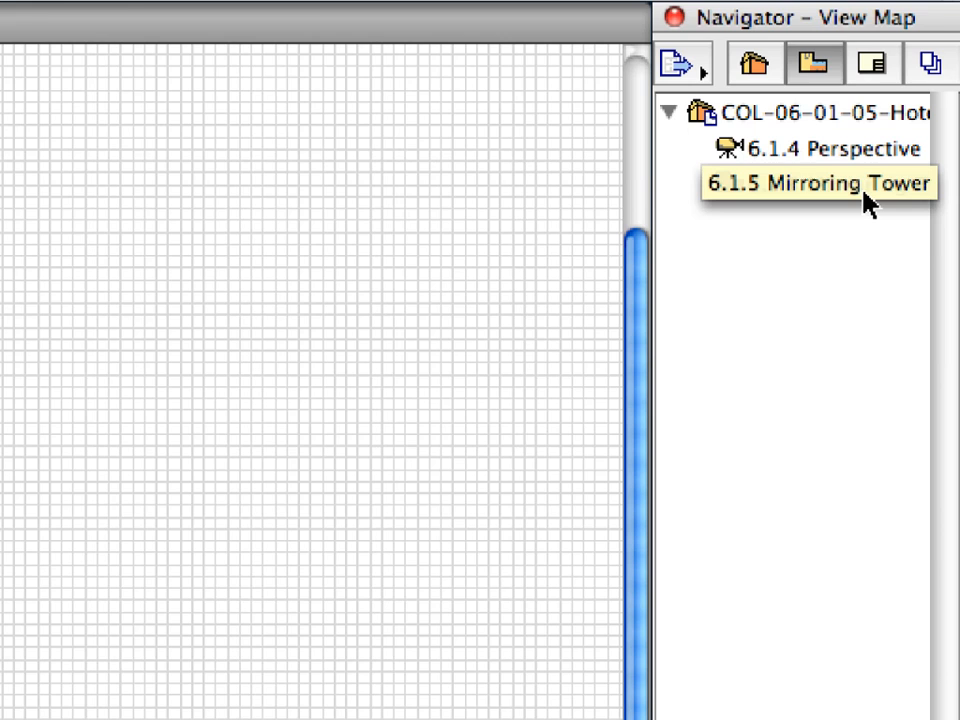
double_click(808, 187)
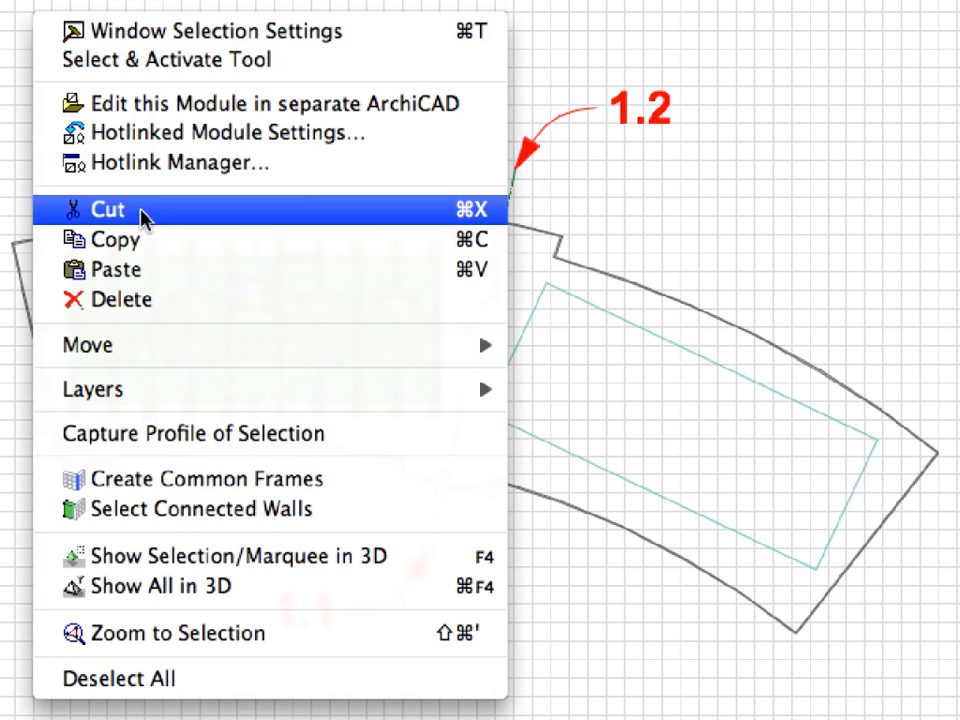
mouse_move(88, 344)
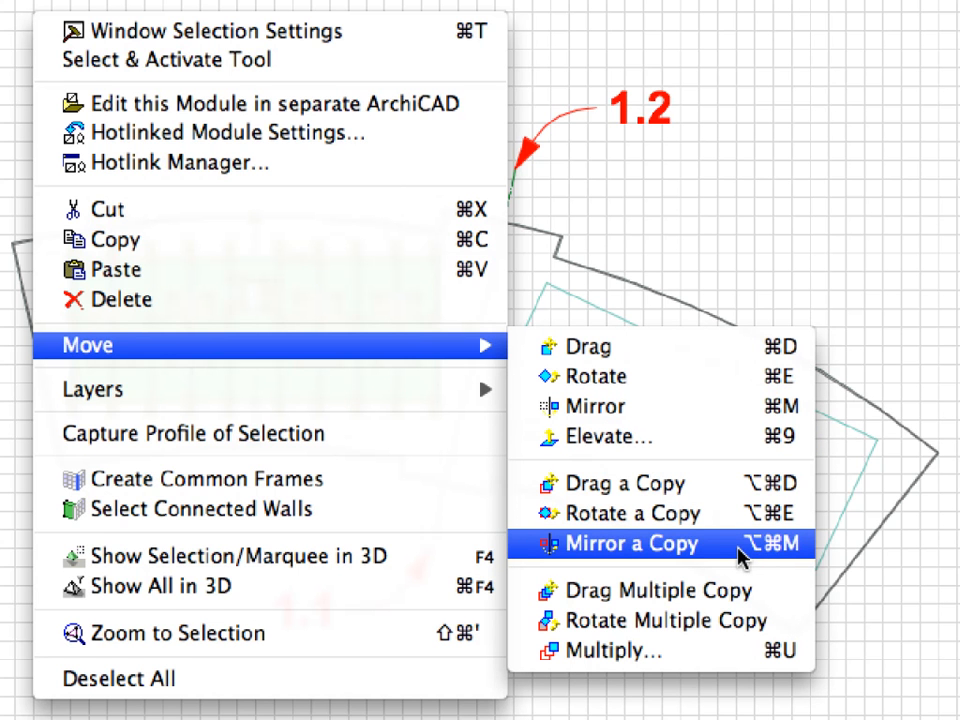
Mirror a copy of the hotlinked tower module.
left_click(632, 543)
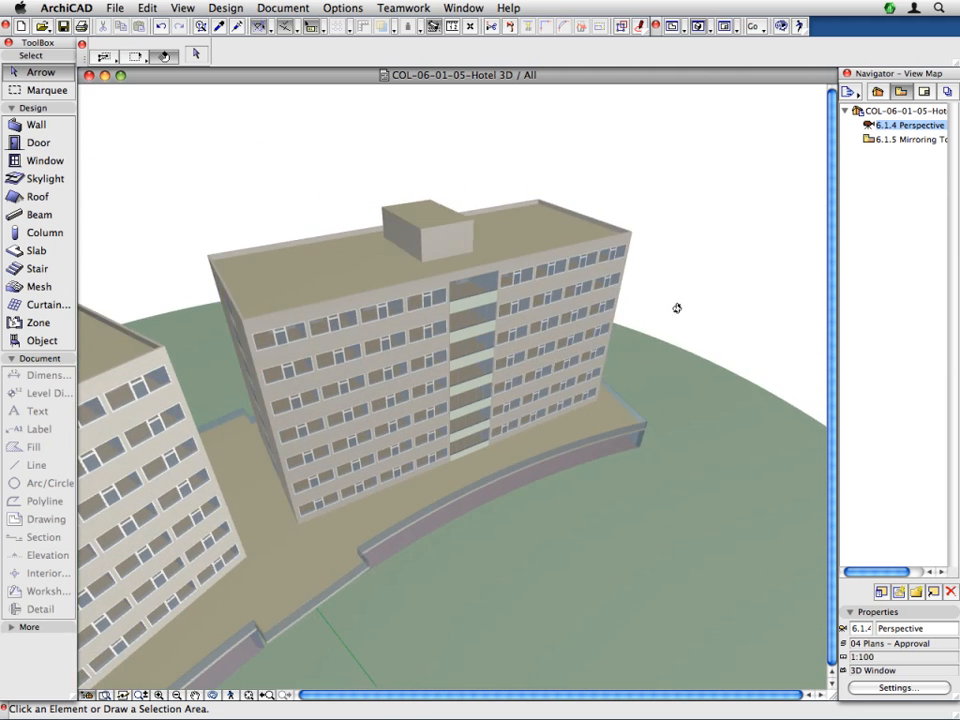
Orbit the 3D view to inspect both towers.
left_click_drag(676, 308, 647, 228)
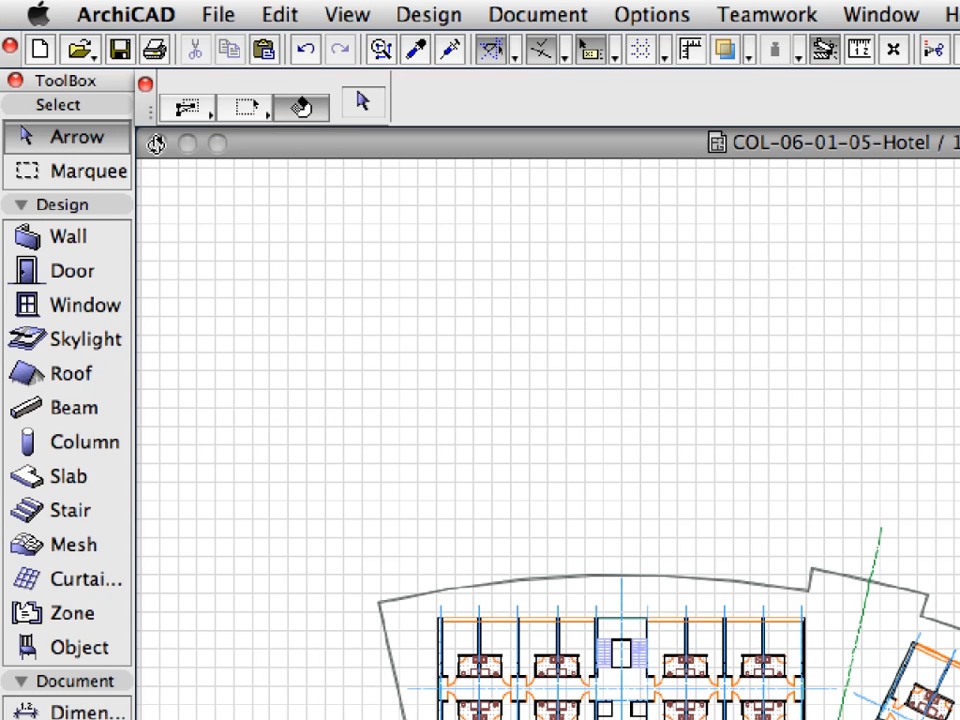
Save and close the Hotel project.
left_click(200, 15)
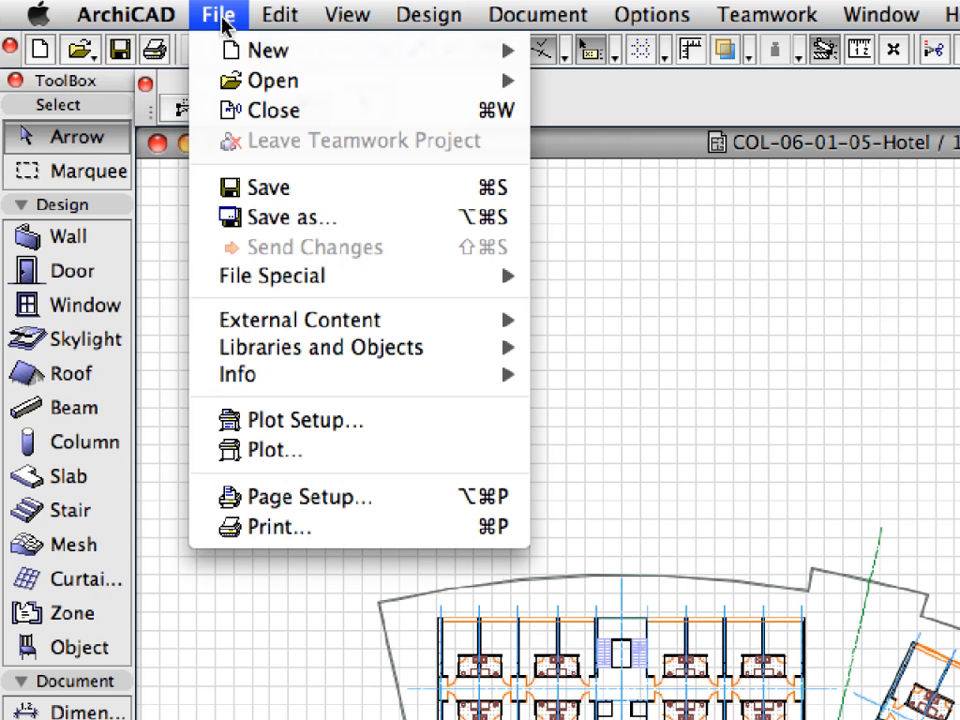
mouse_move(360, 196)
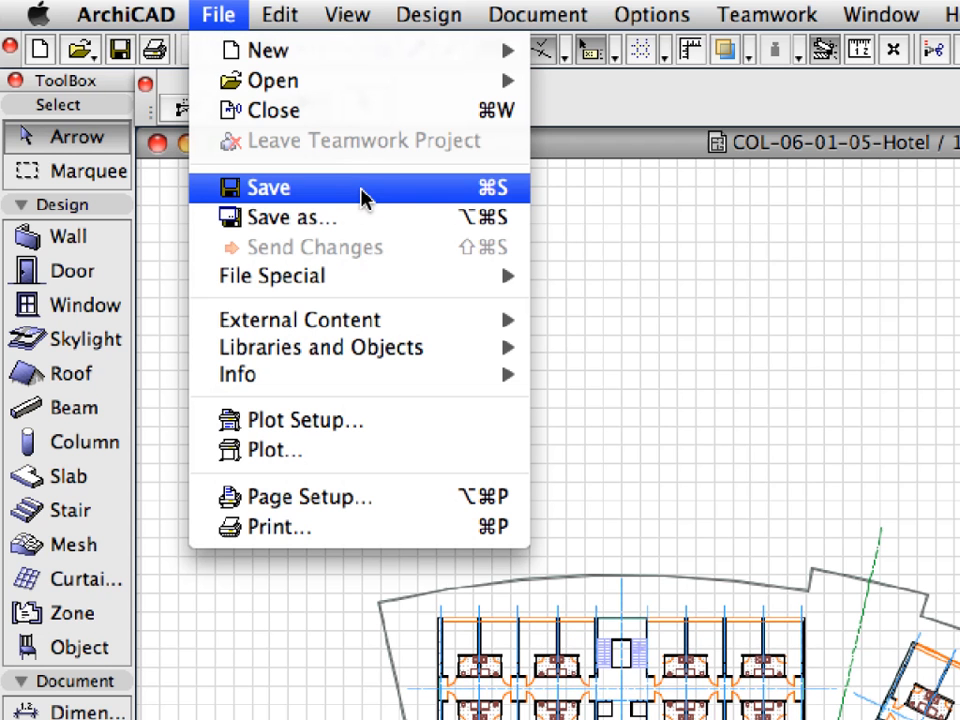
mouse_move(343, 118)
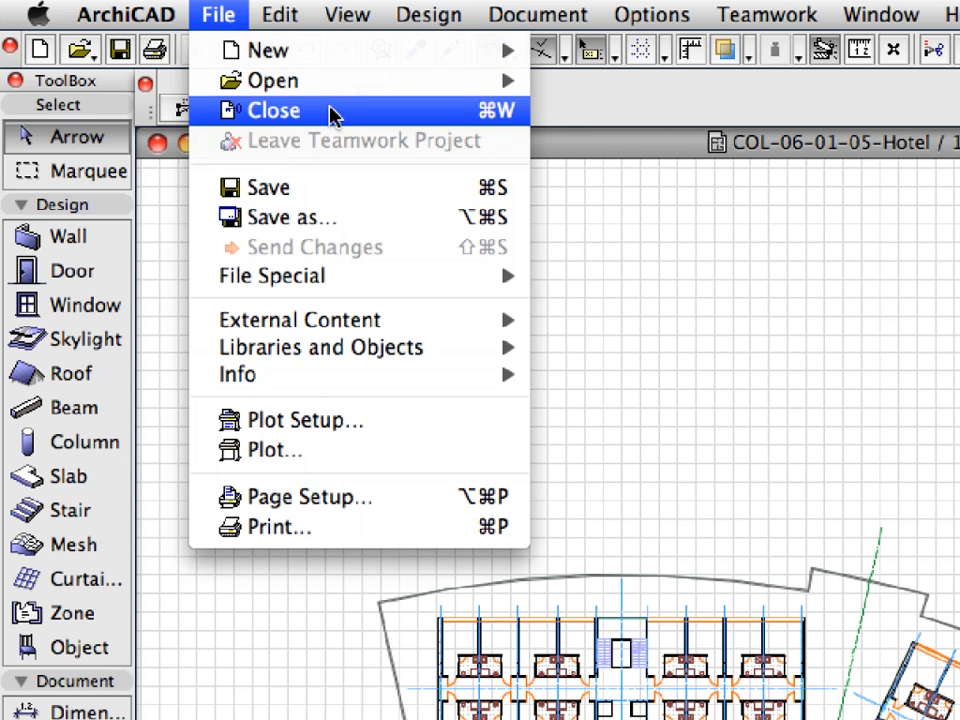
left_click(272, 110)
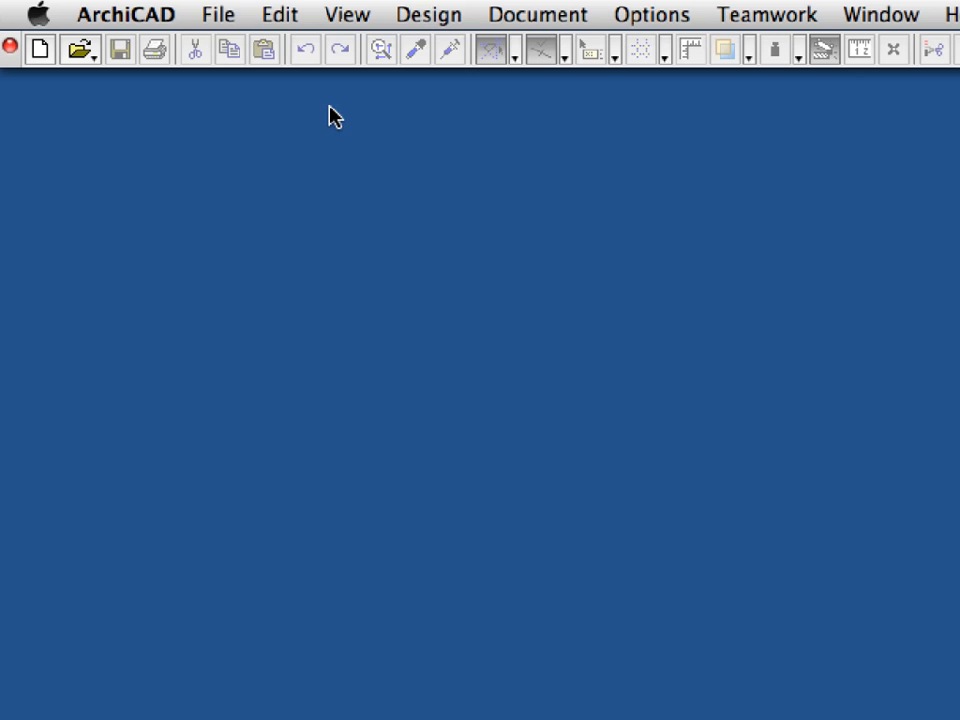
Browse the Chapter 06 folder and select COL-06-StepTwo.pln to open.
left_click(218, 14)
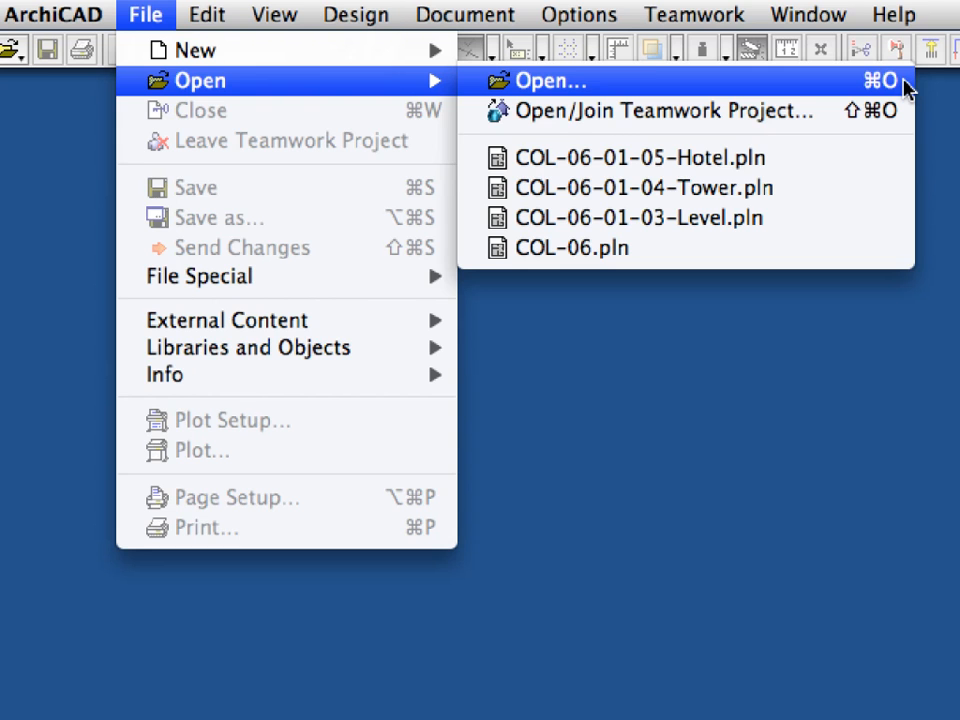
left_click(549, 81)
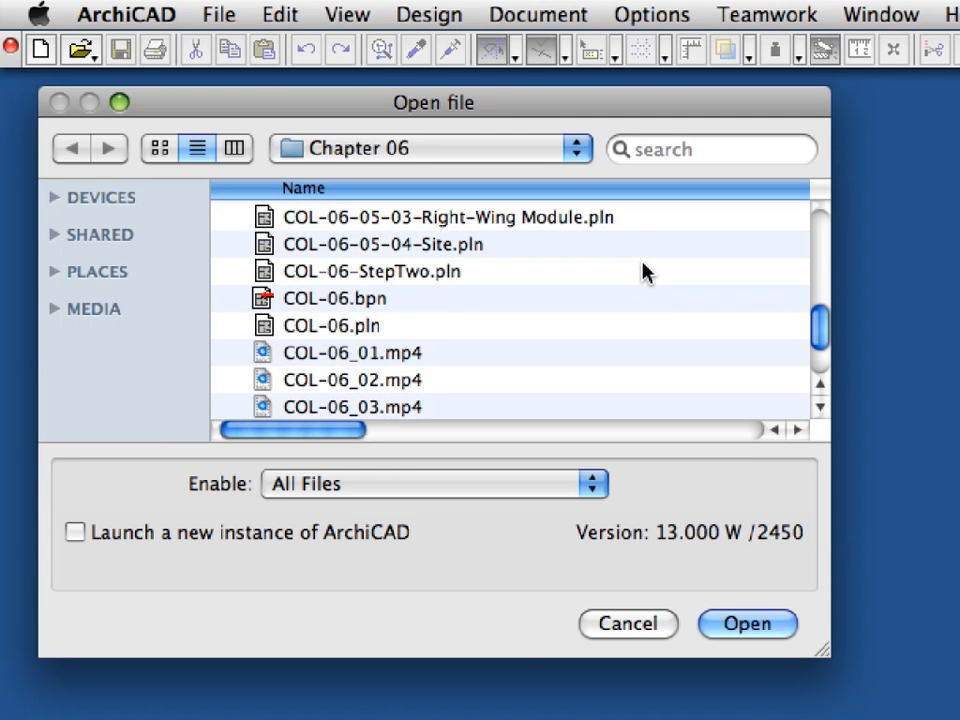
left_click(370, 271)
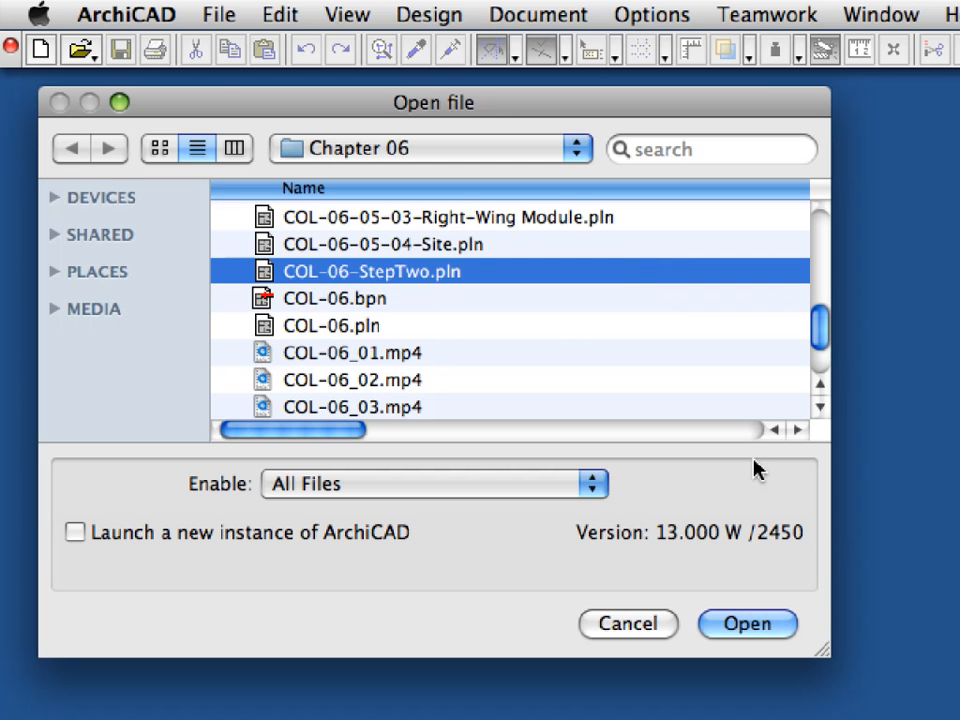
mouse_move(780, 626)
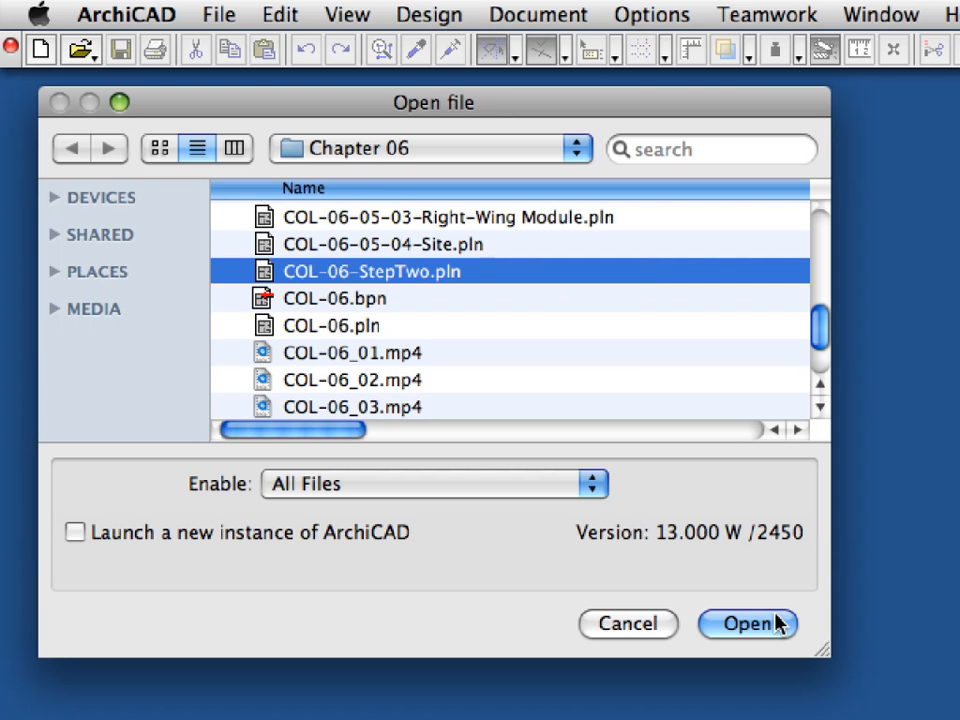